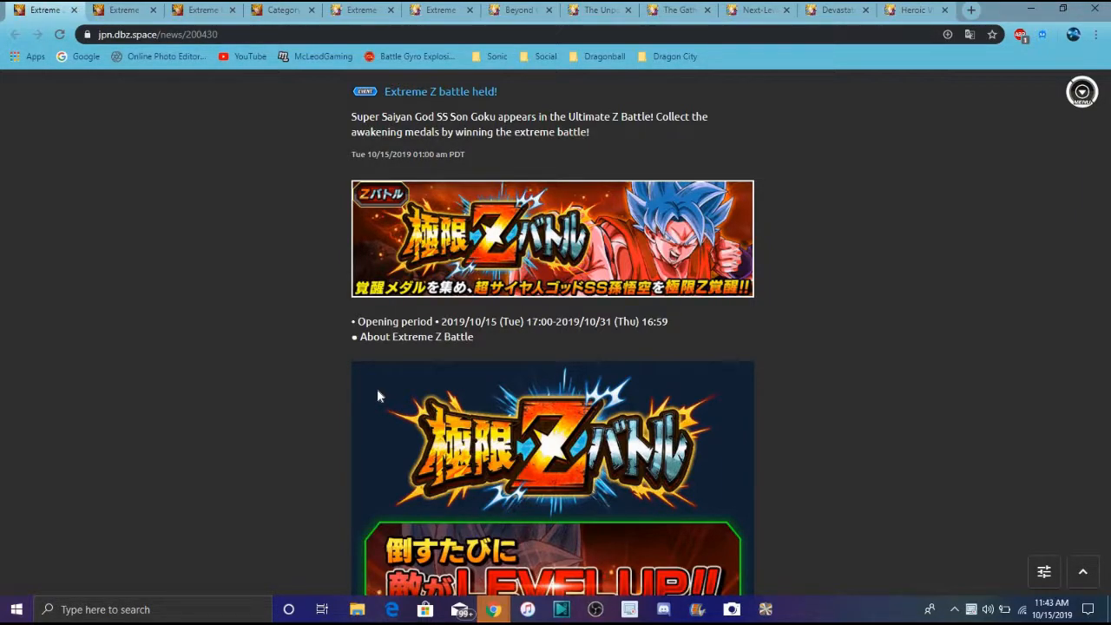
pyautogui.moveTo(443, 393)
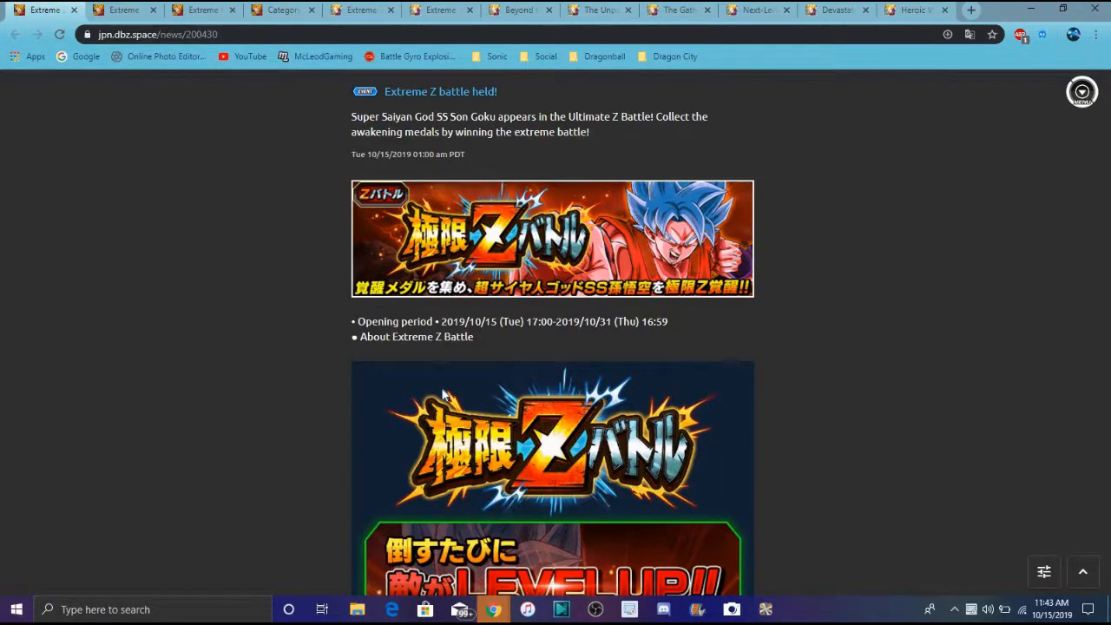
pyautogui.moveTo(469, 392)
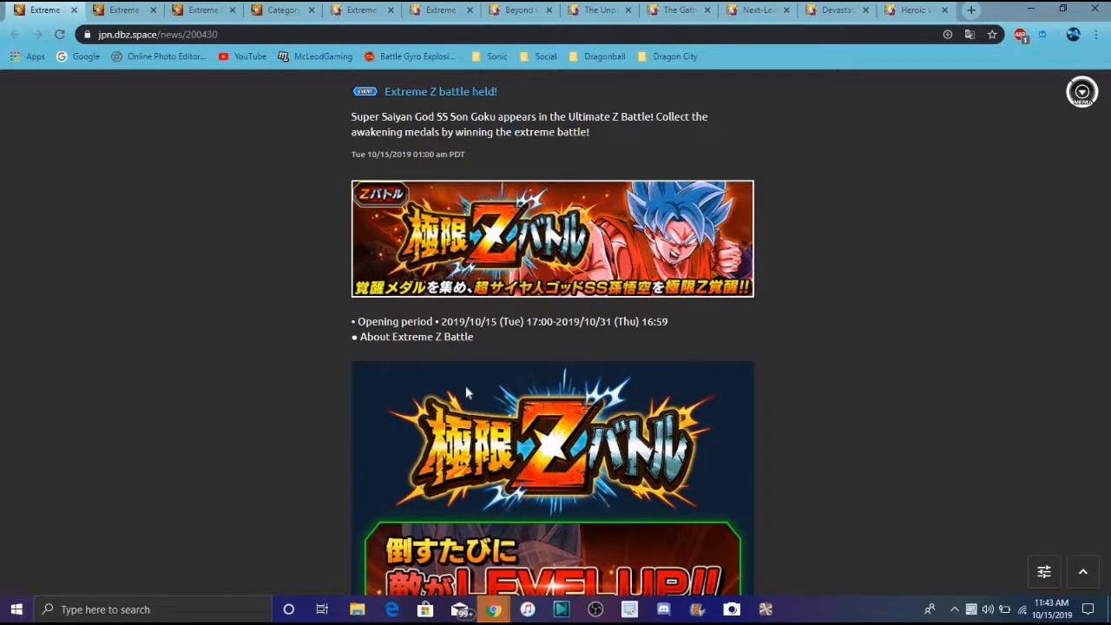
pyautogui.moveTo(775, 446)
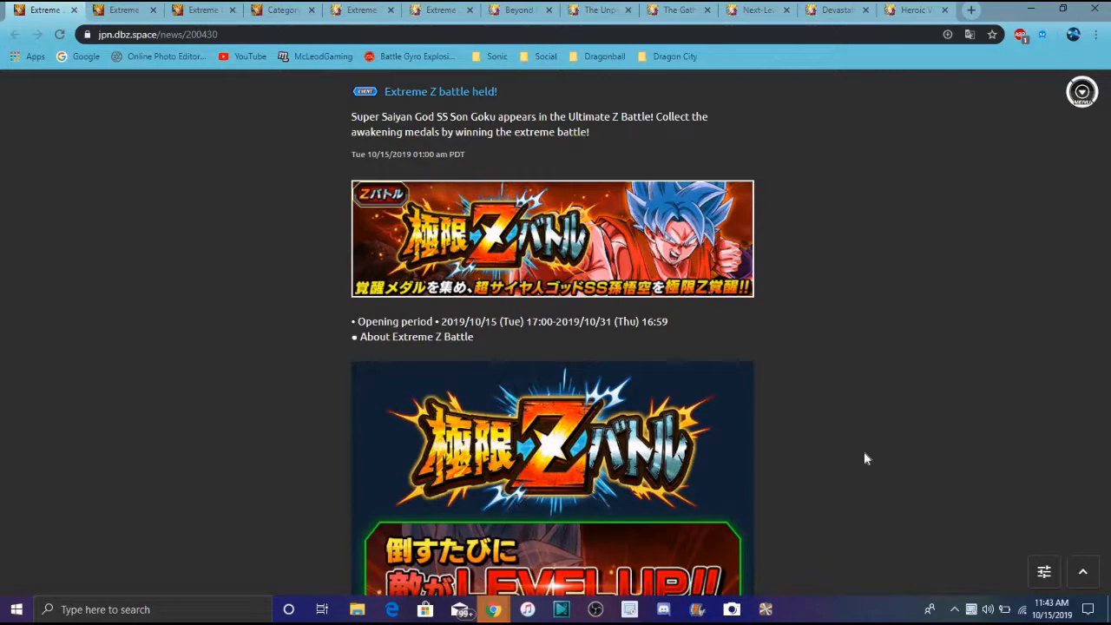
pyautogui.moveTo(874, 405)
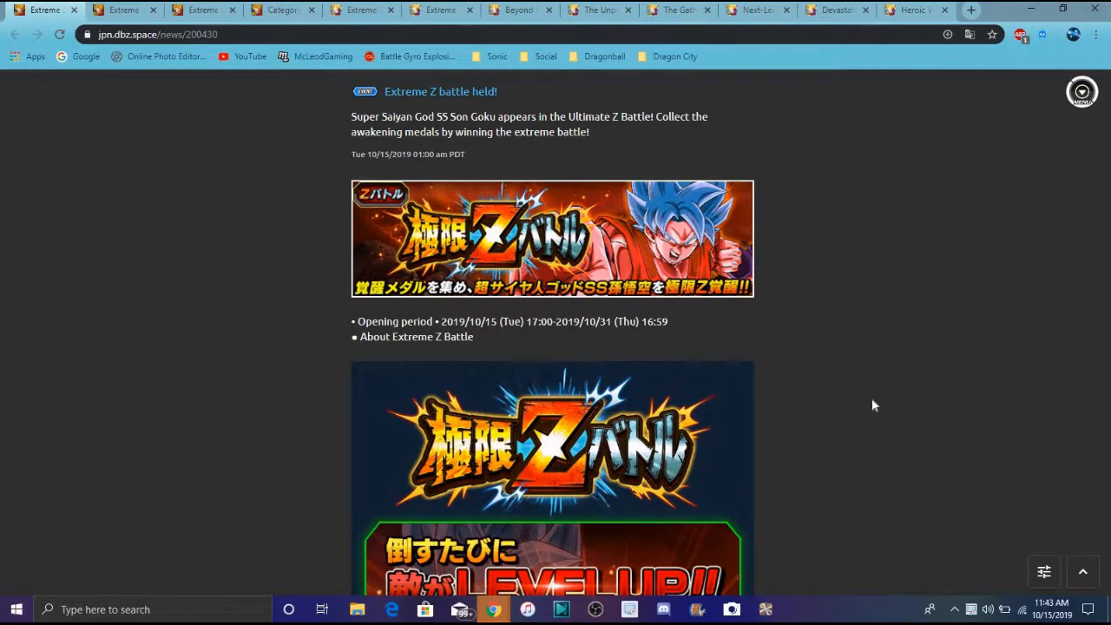
pyautogui.moveTo(1007, 306)
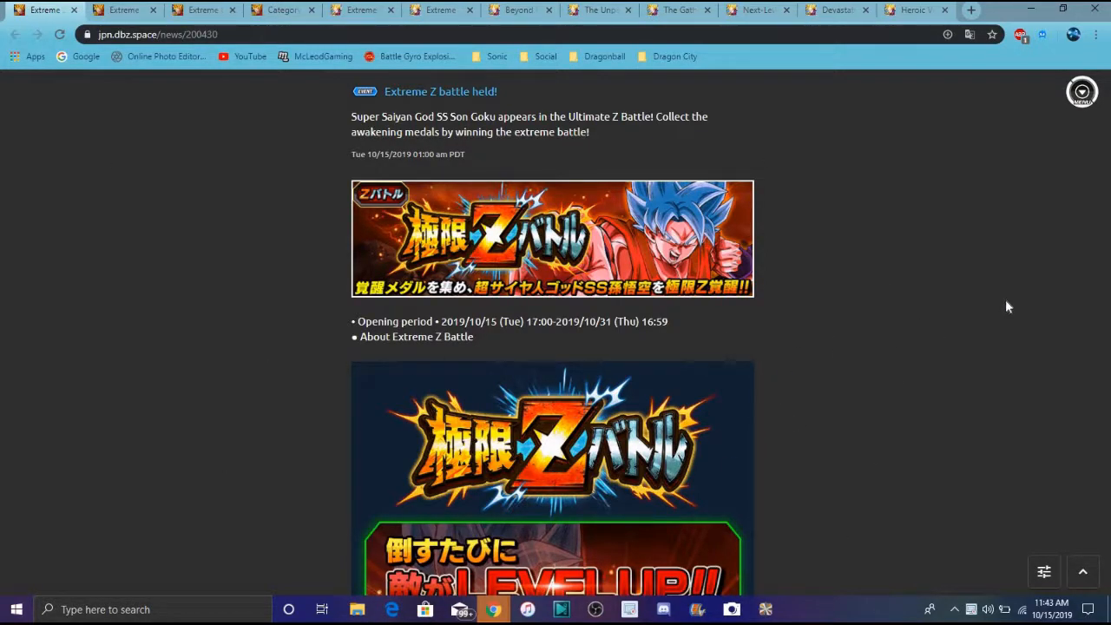
# Step: Read down through the current jpn.dbz.space Extreme Z Battle article
pyautogui.scroll(-3)
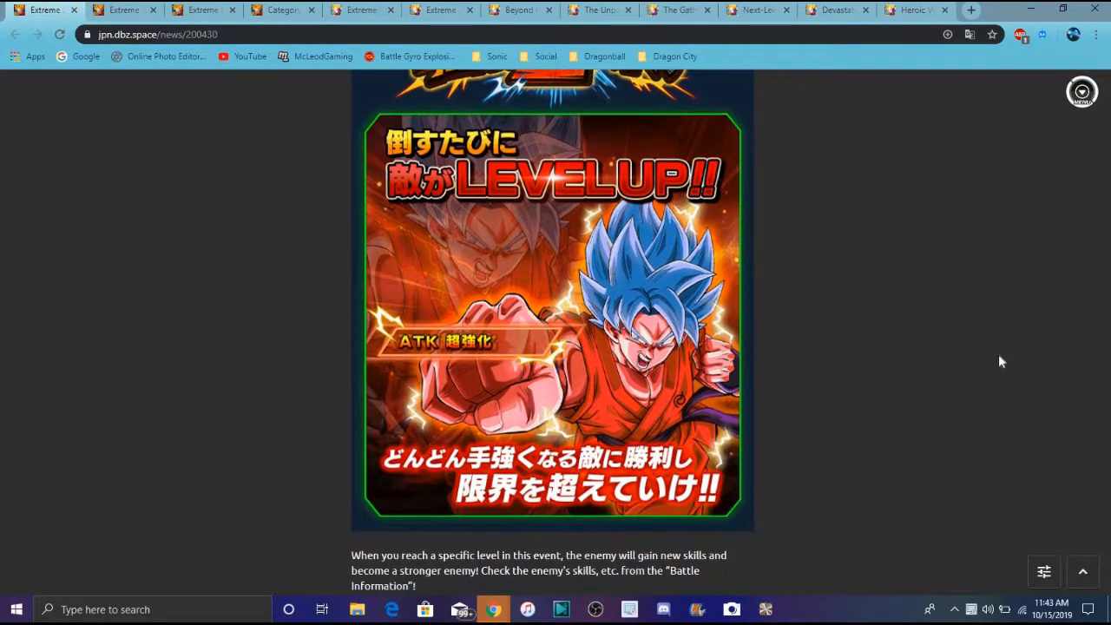
pyautogui.scroll(-3)
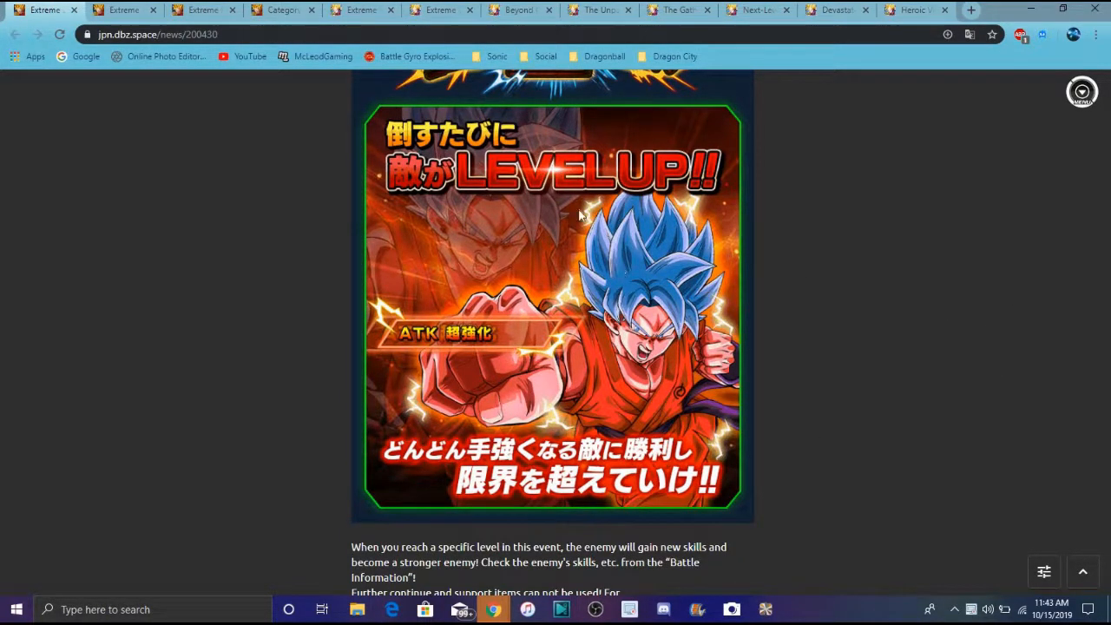
pyautogui.moveTo(1002, 422)
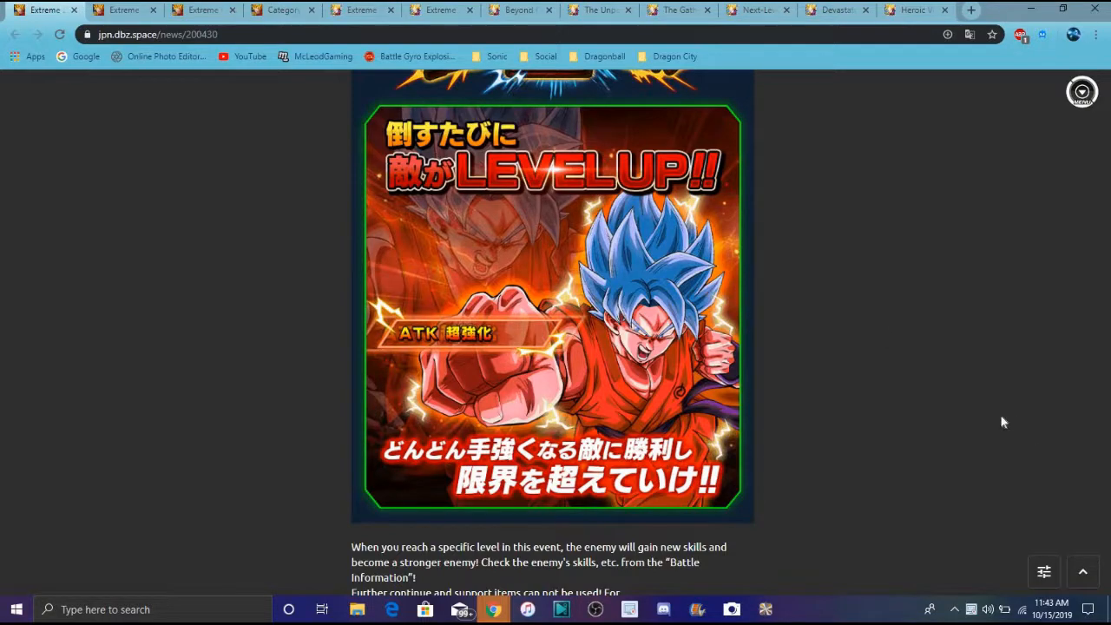
pyautogui.scroll(-3)
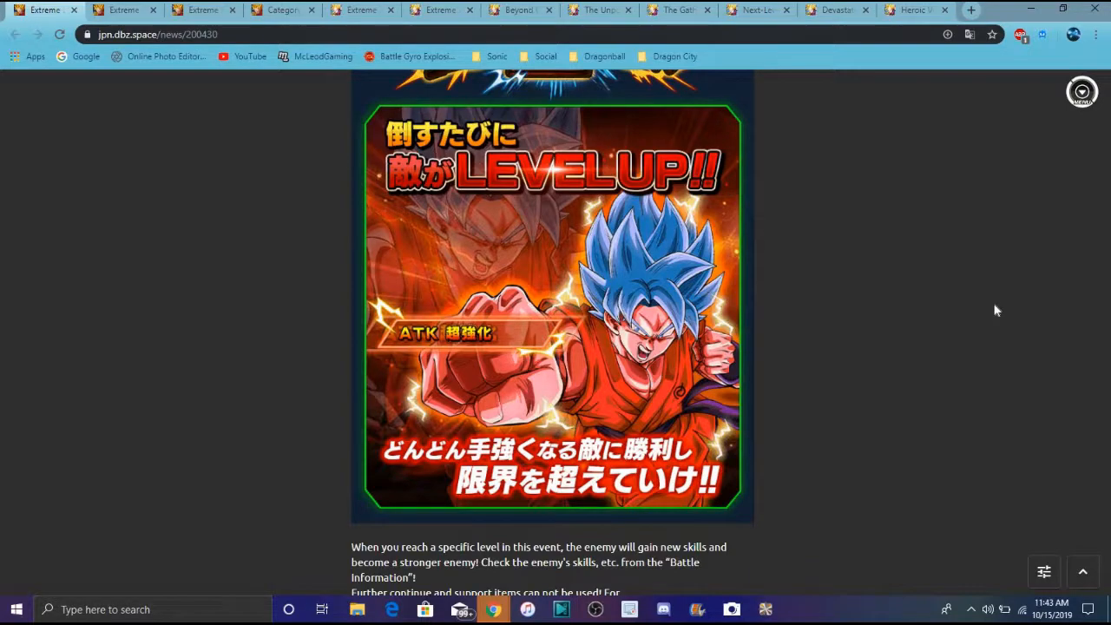
pyautogui.scroll(-3)
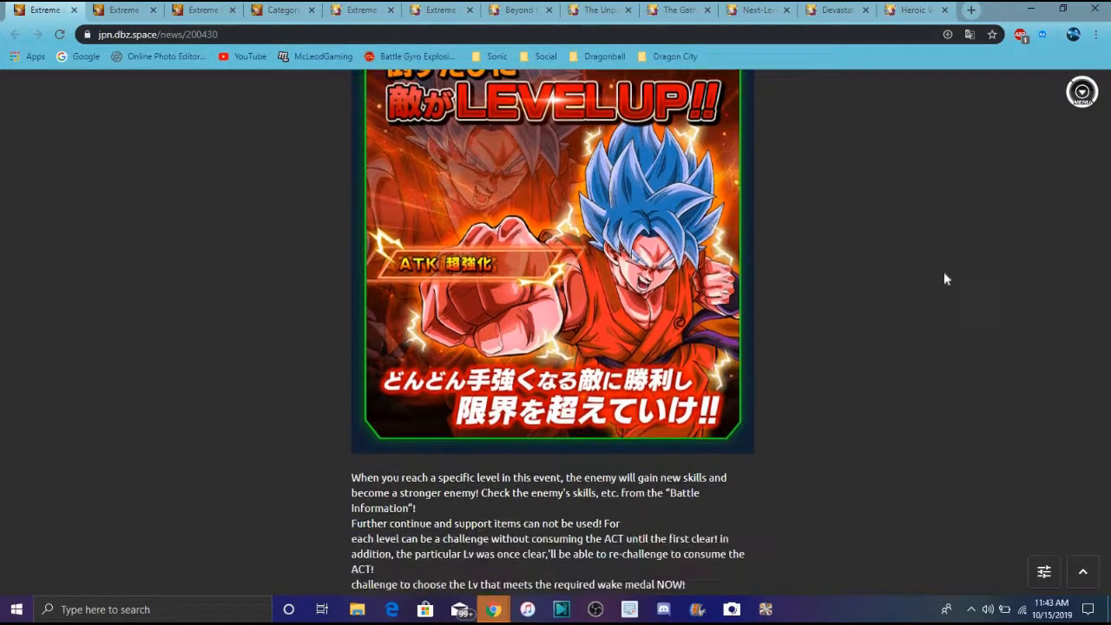
pyautogui.scroll(-3)
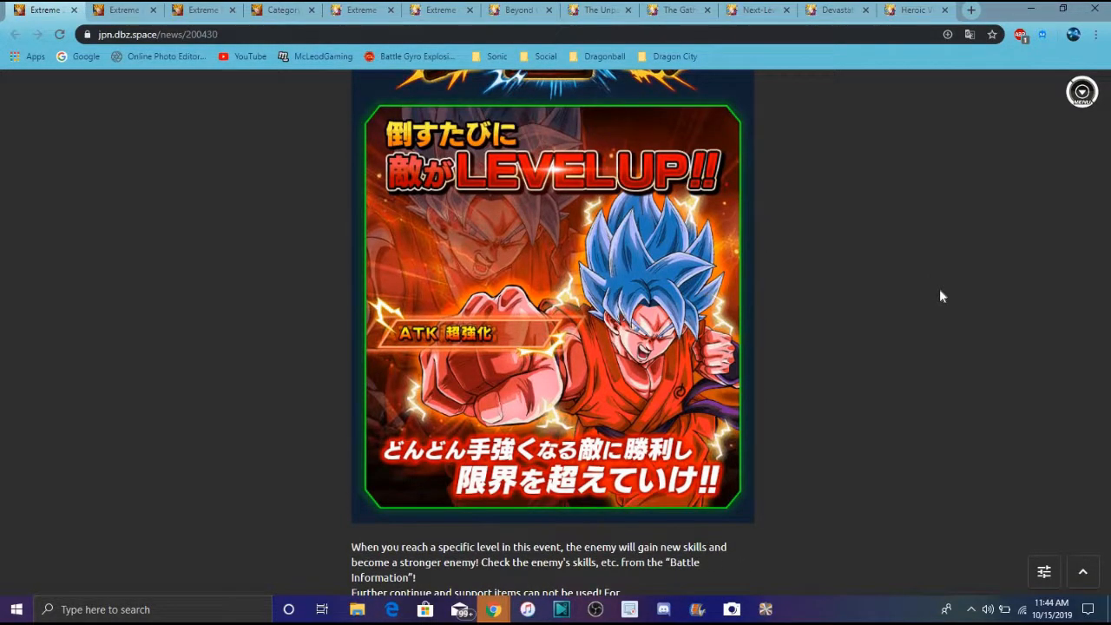
pyautogui.scroll(-3)
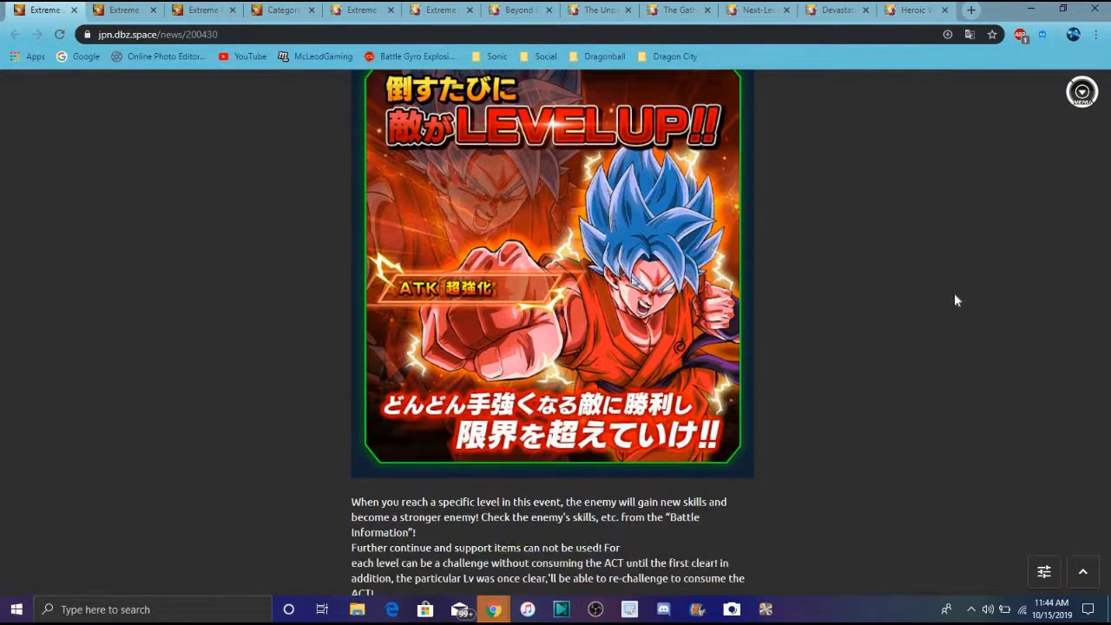
pyautogui.scroll(-3)
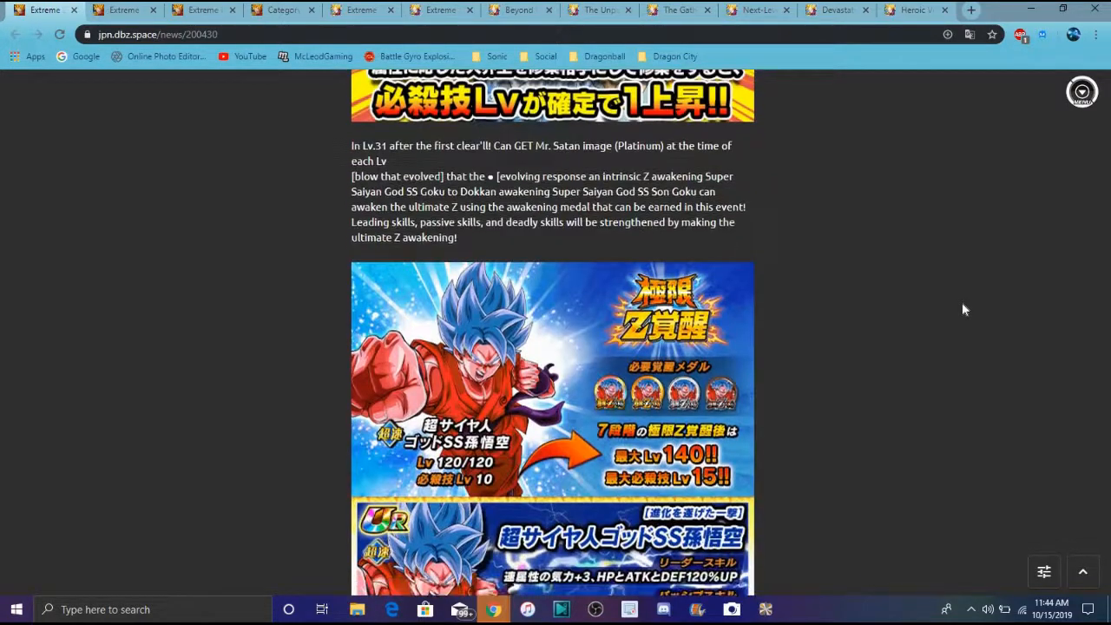
pyautogui.scroll(-3)
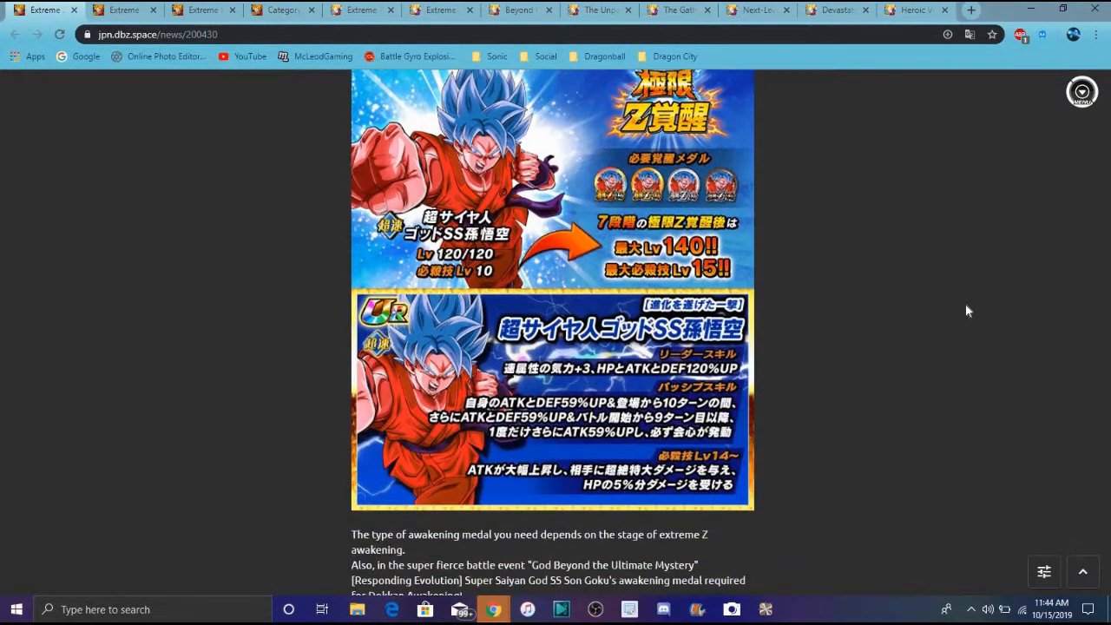
pyautogui.scroll(-3)
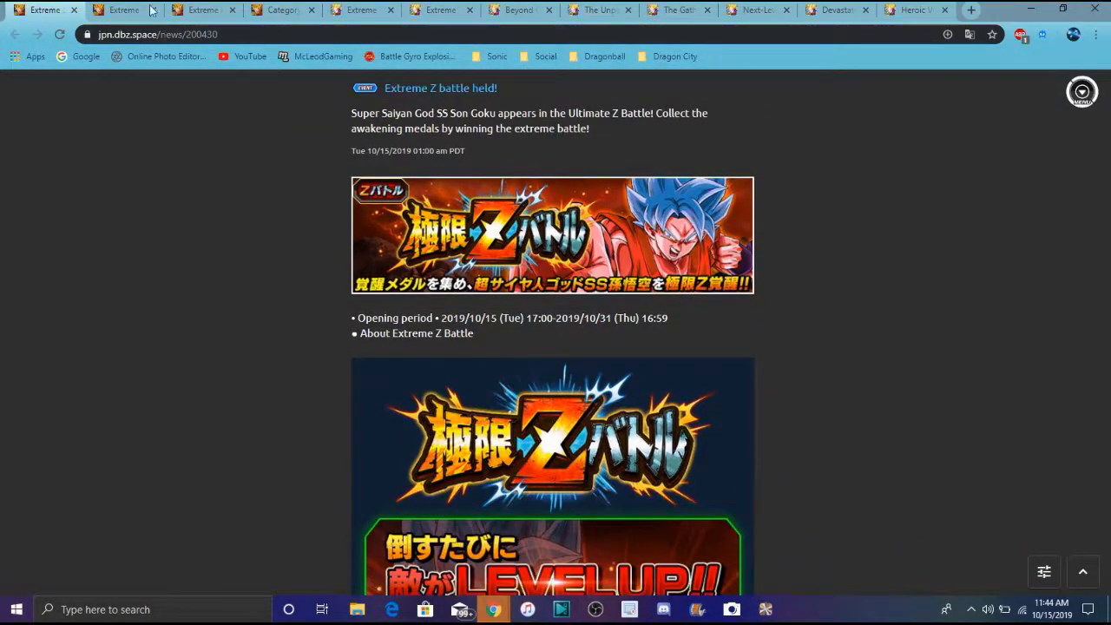
# Step: Read the Super Saiyan Gotenks Extreme Z battle post's awakening entries
pyautogui.click(122, 10)
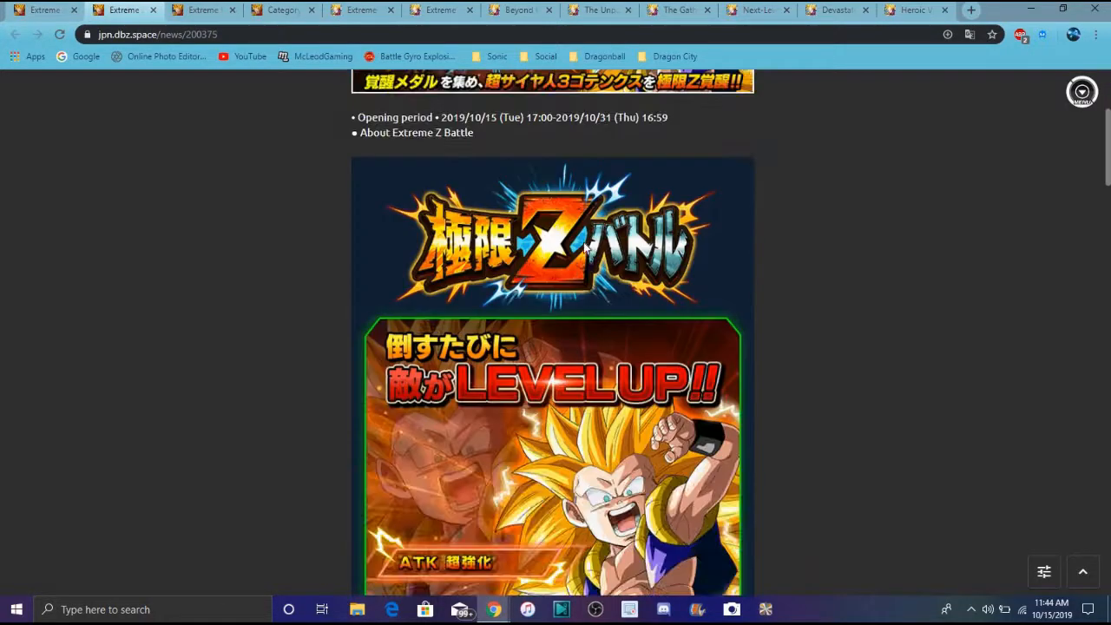
pyautogui.scroll(-3)
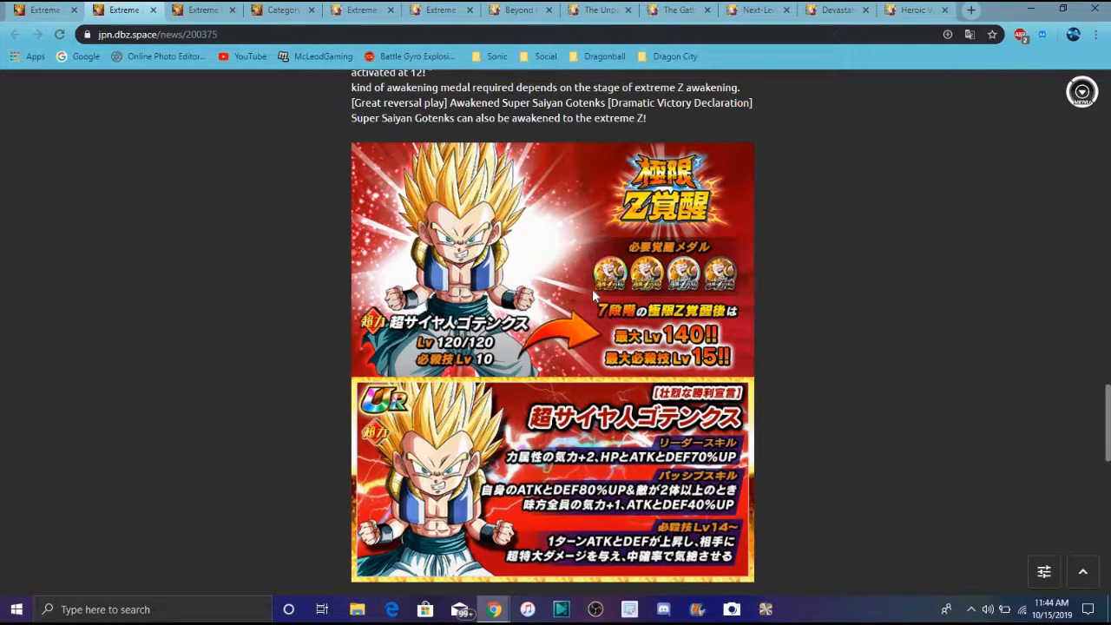
pyautogui.scroll(-3)
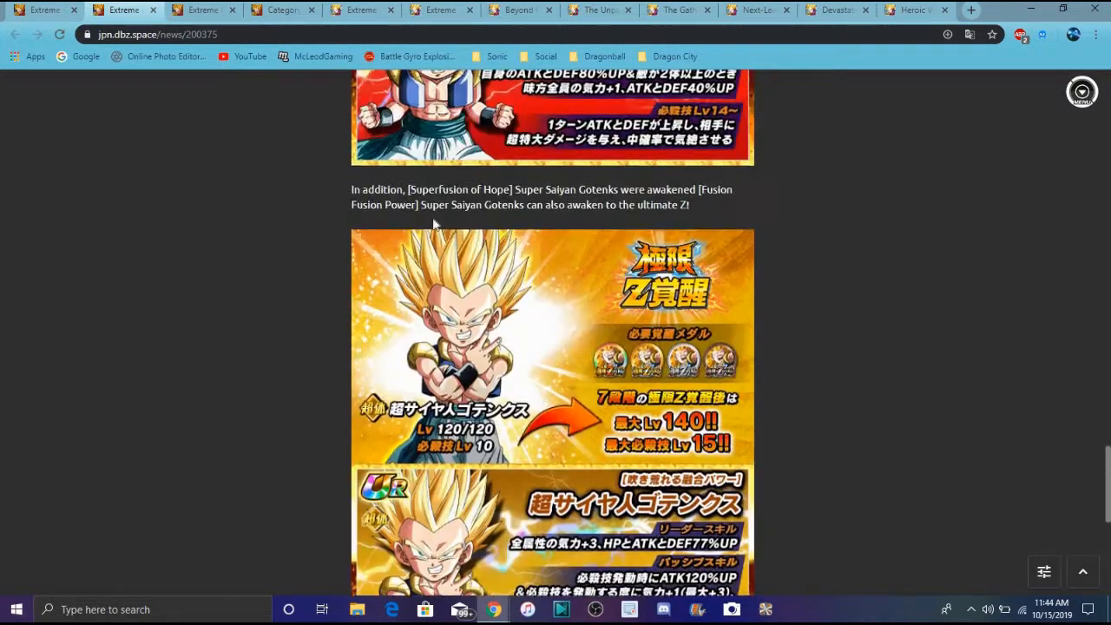
# Step: Review the Extreme DOKKAN festival 629 and 6th Universe Gasha 630 rates and featured cards
pyautogui.click(121, 9)
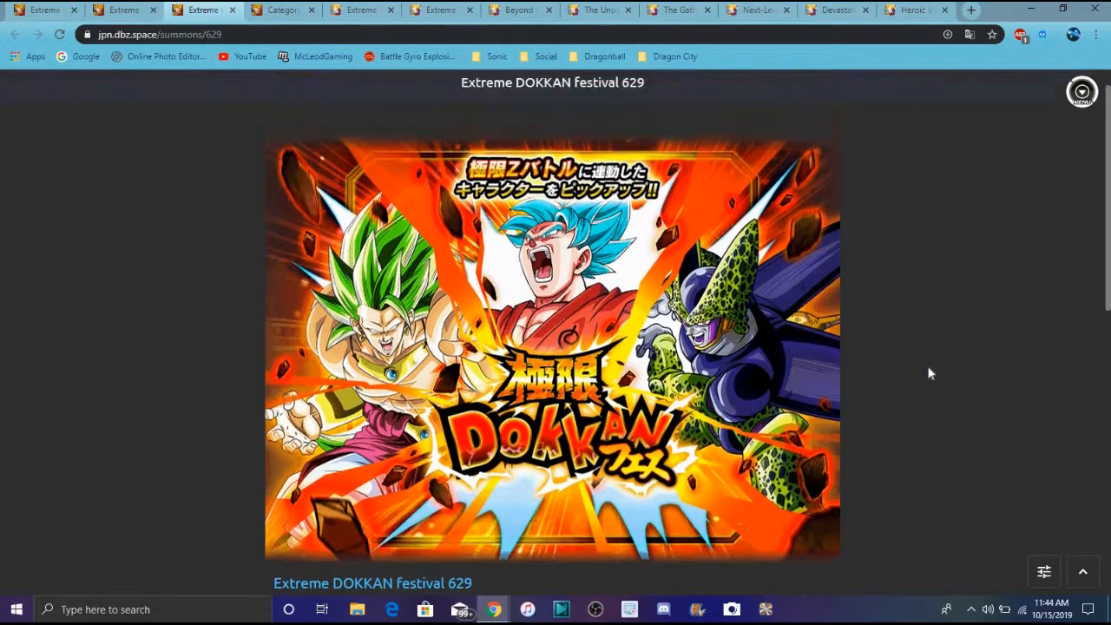
pyautogui.scroll(-3)
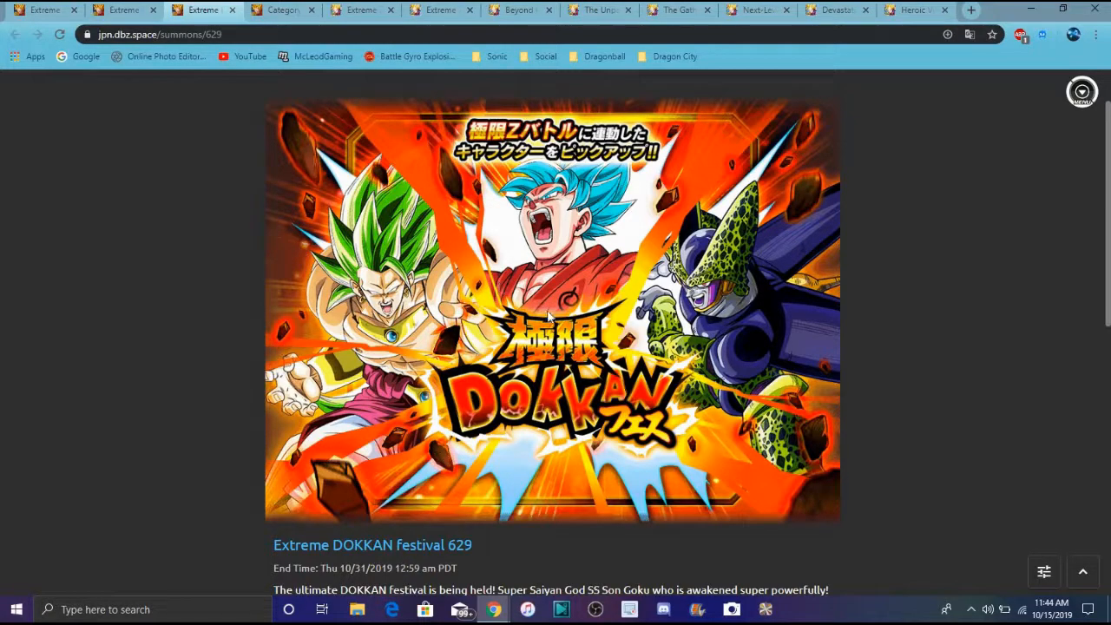
pyautogui.moveTo(288, 308)
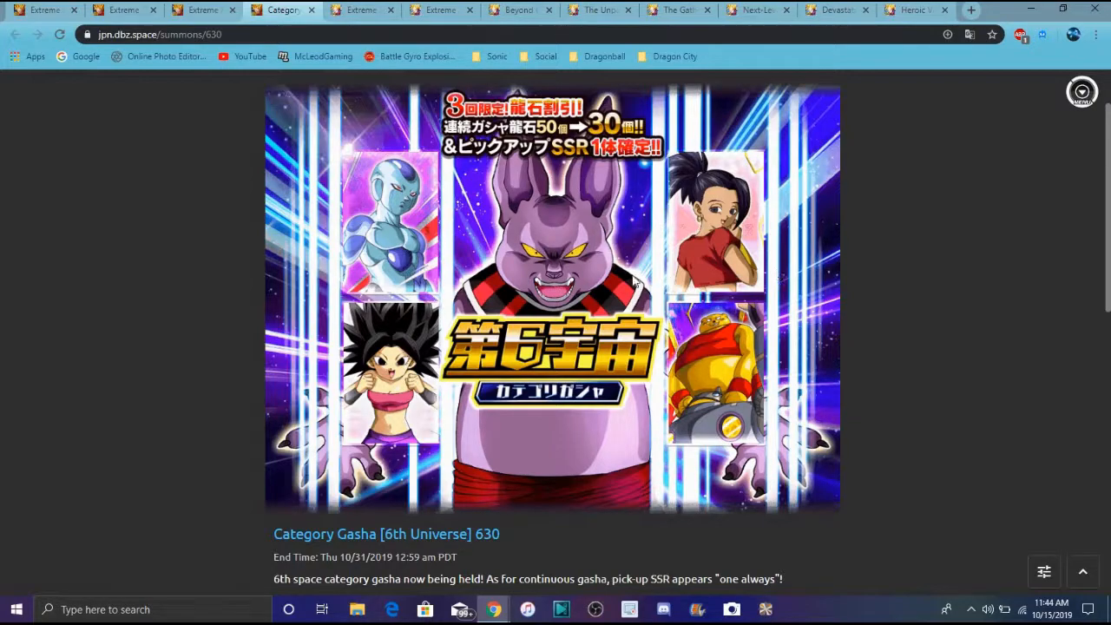
pyautogui.moveTo(696, 298)
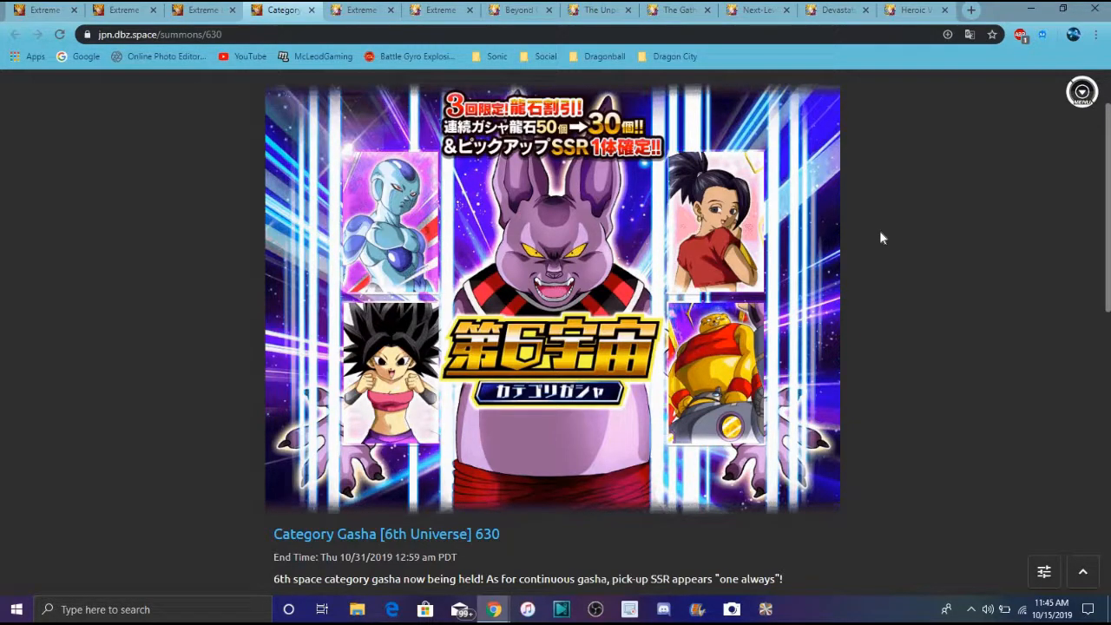
pyautogui.scroll(-3)
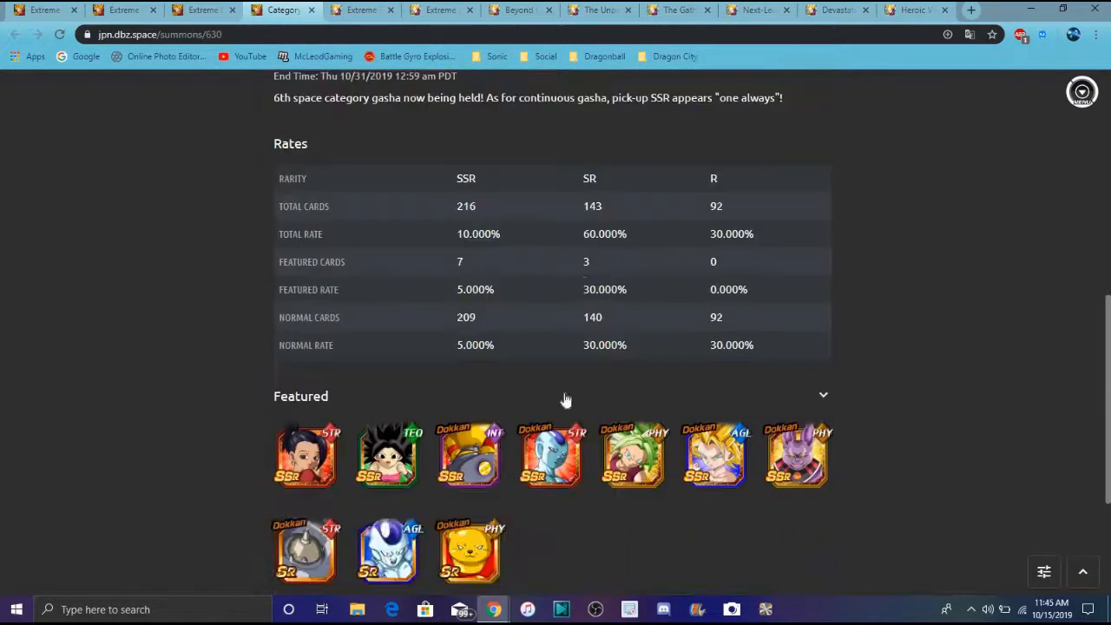
pyautogui.scroll(-3)
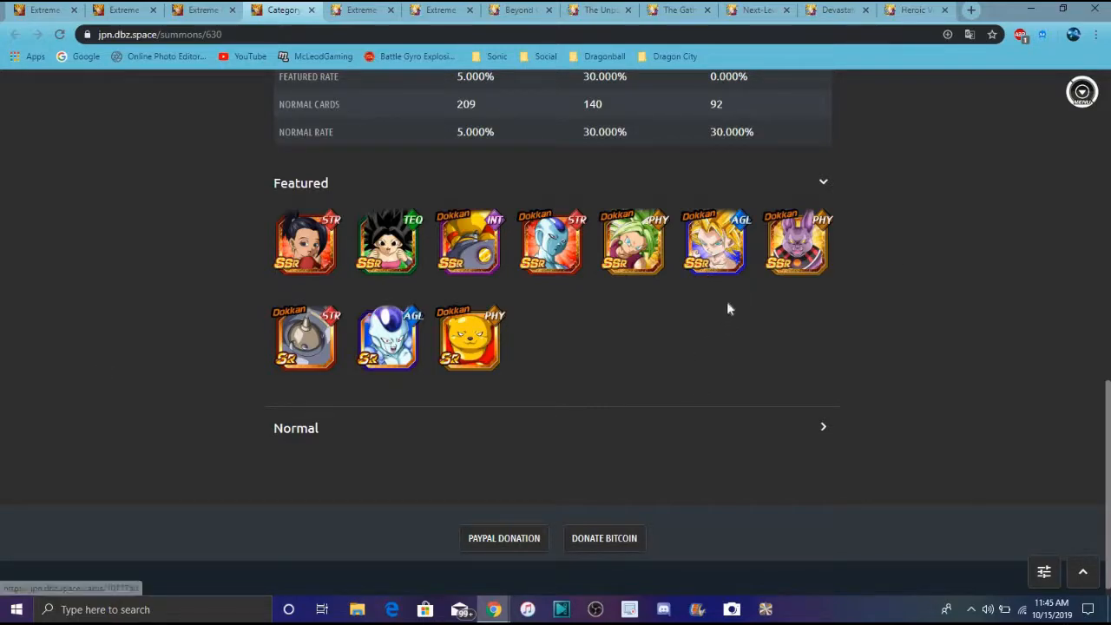
pyautogui.moveTo(305, 243)
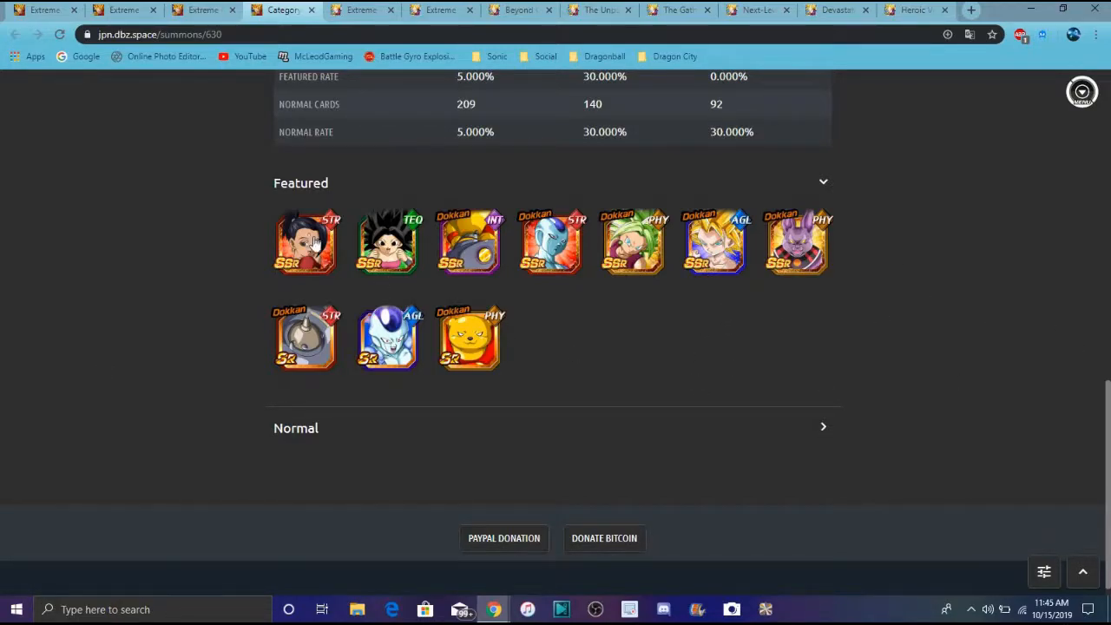
pyautogui.scroll(3)
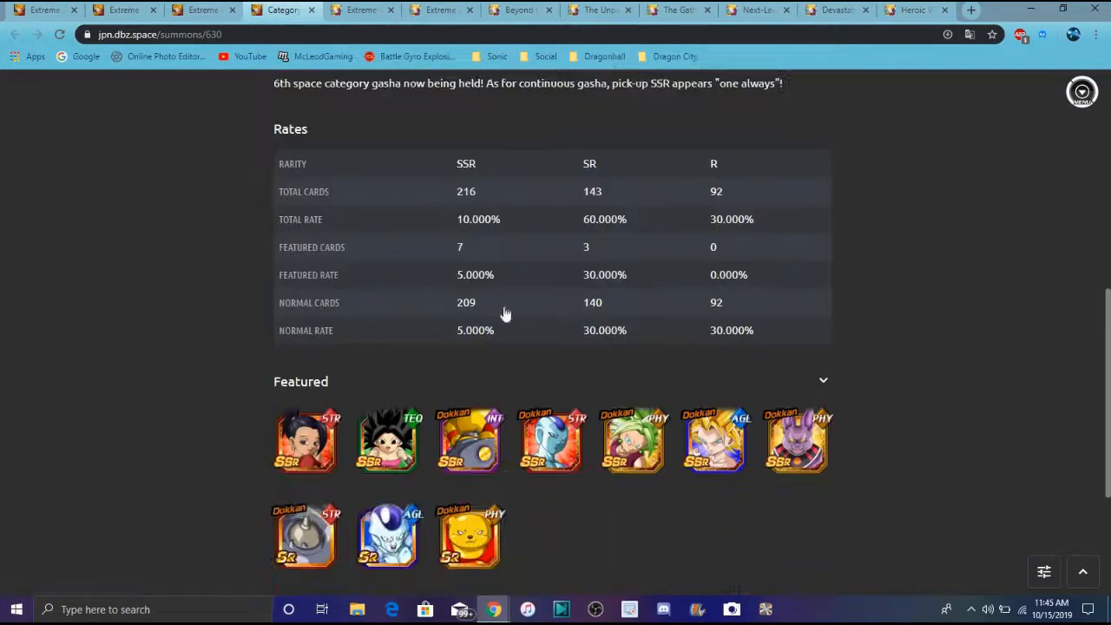
pyautogui.scroll(3)
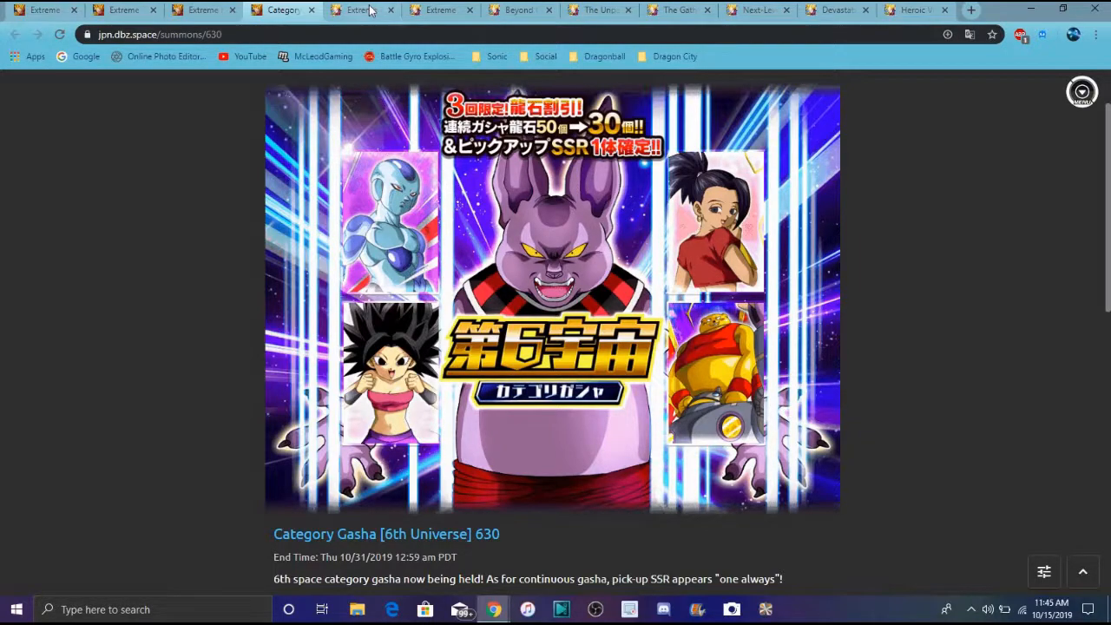
# Step: Go to the SSGSS Goku Extreme Z-Battle event page and scroll its stage table
pyautogui.click(356, 10)
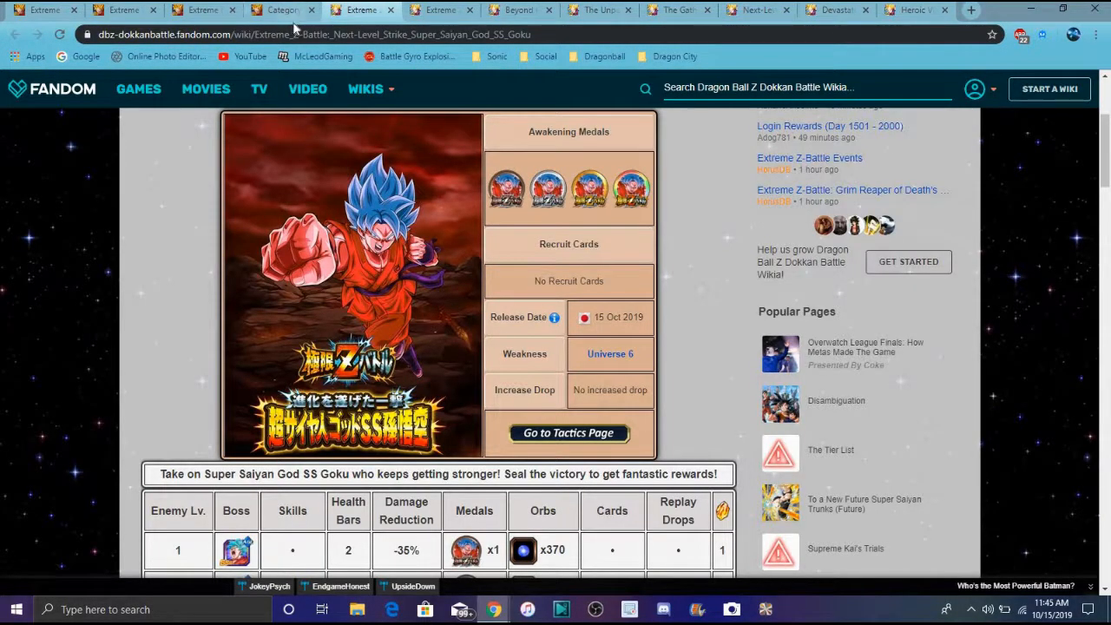
pyautogui.click(281, 9)
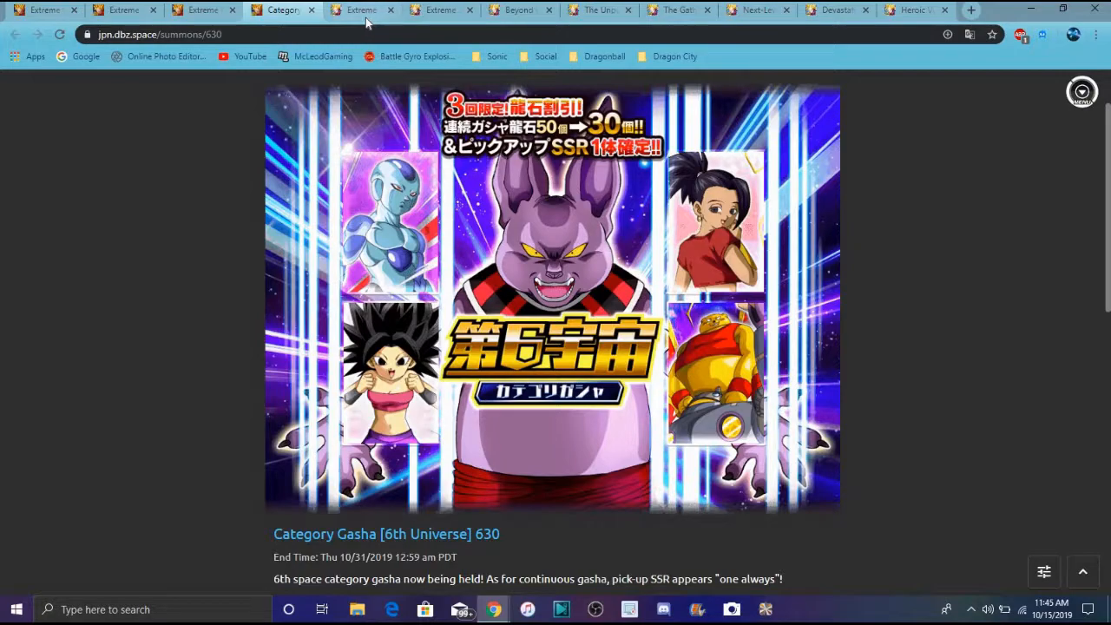
pyautogui.click(366, 10)
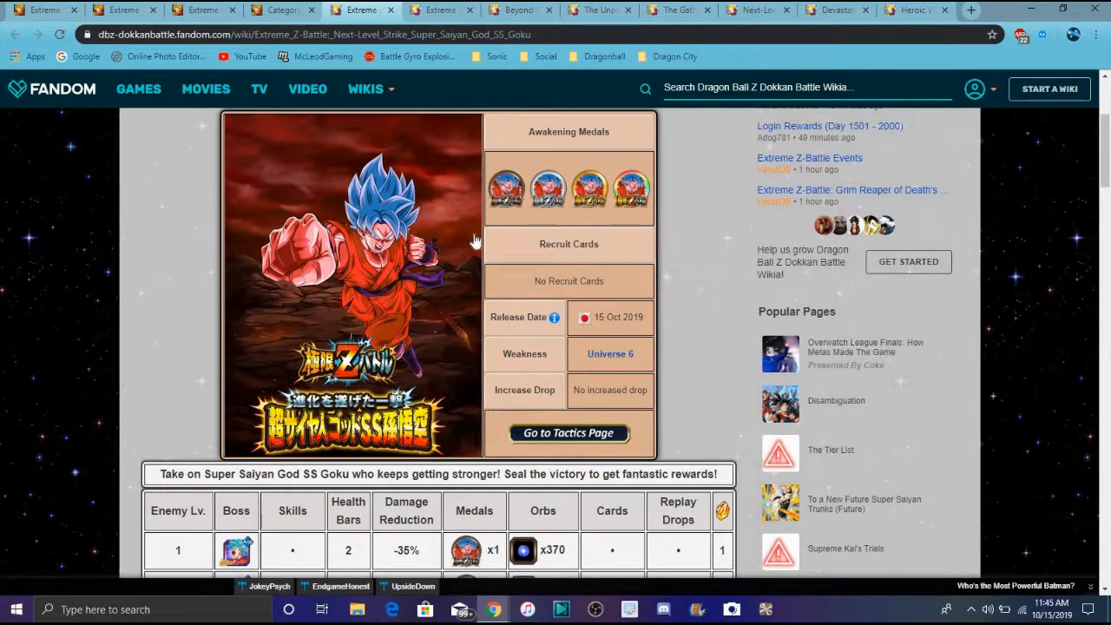
pyautogui.scroll(-3)
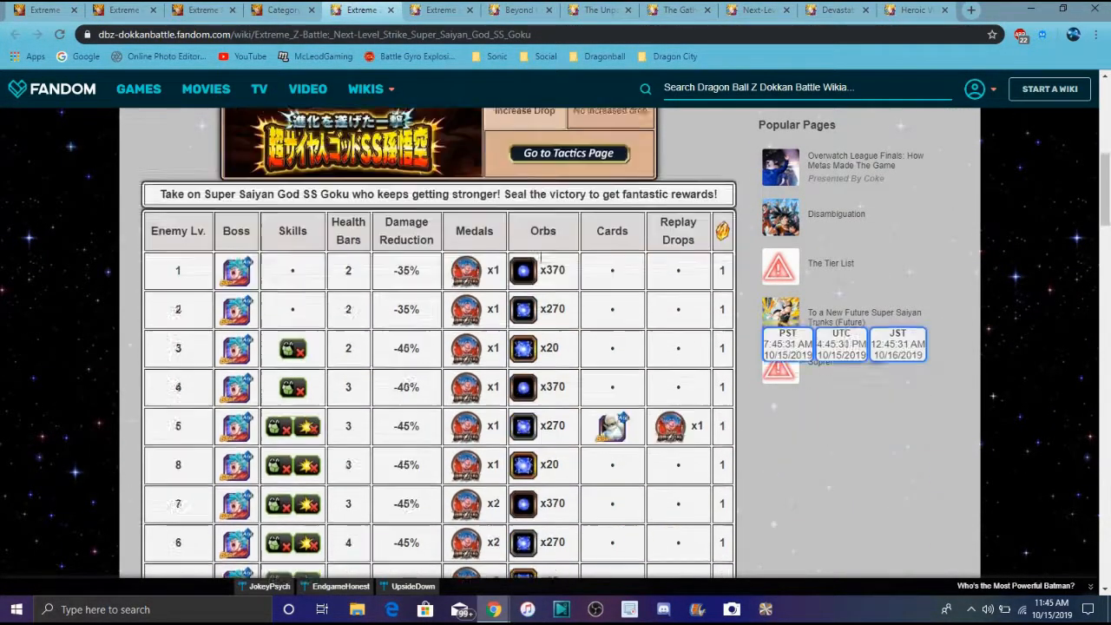
pyautogui.scroll(-3)
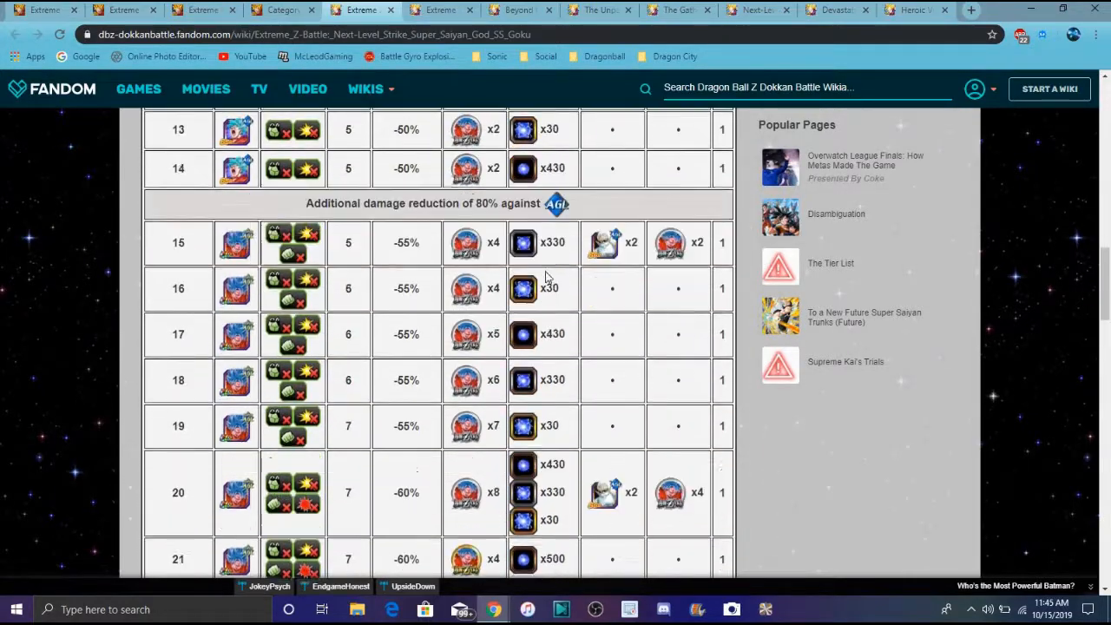
pyautogui.scroll(-3)
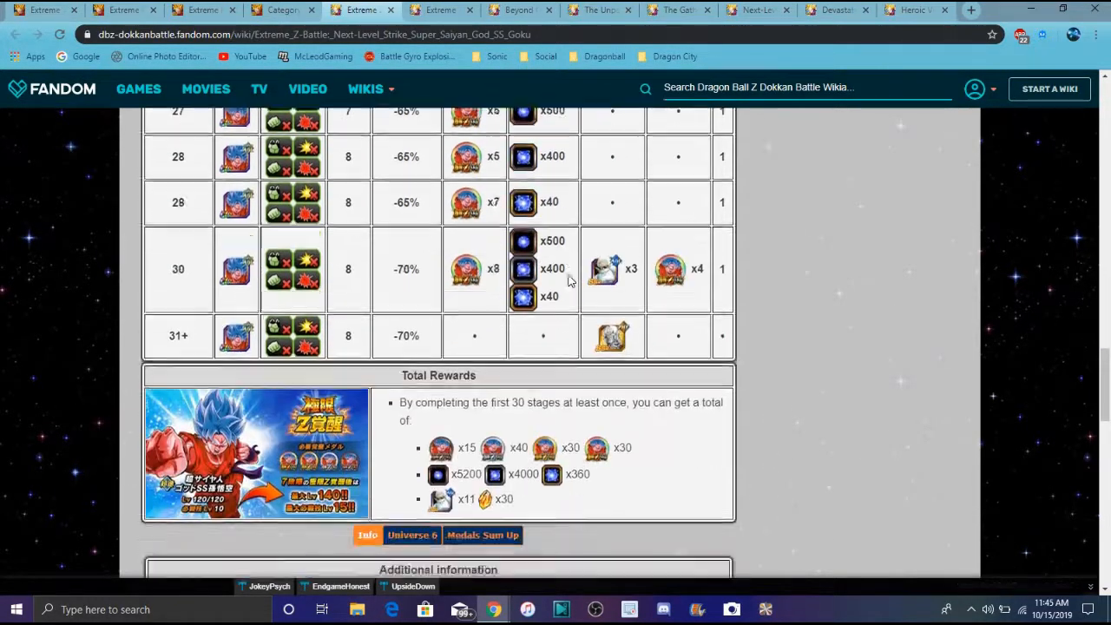
pyautogui.scroll(-3)
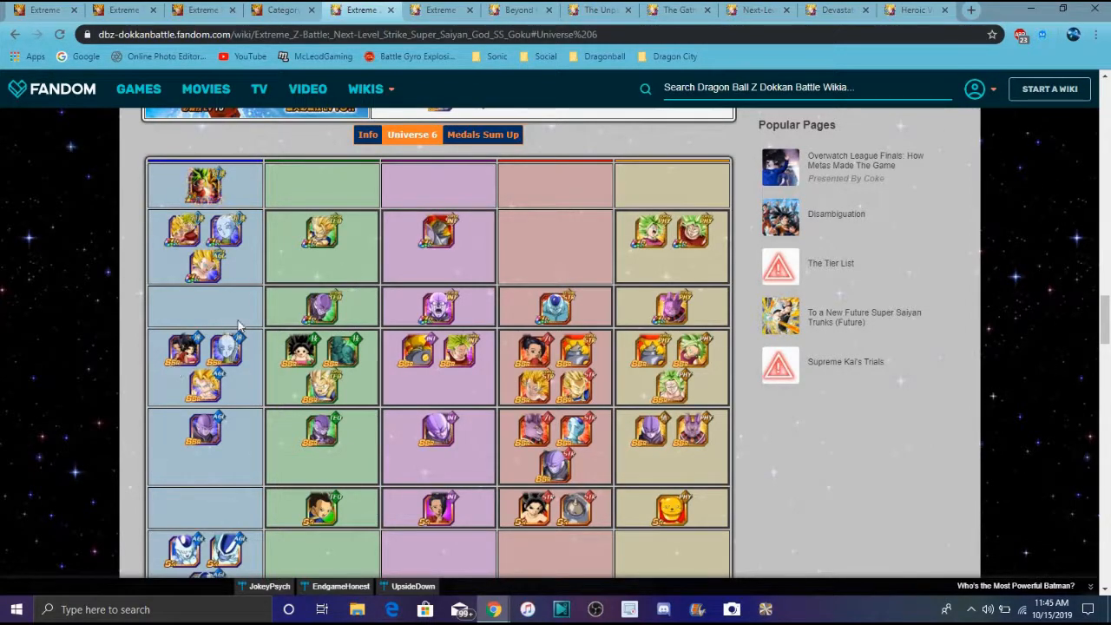
pyautogui.moveTo(274, 288)
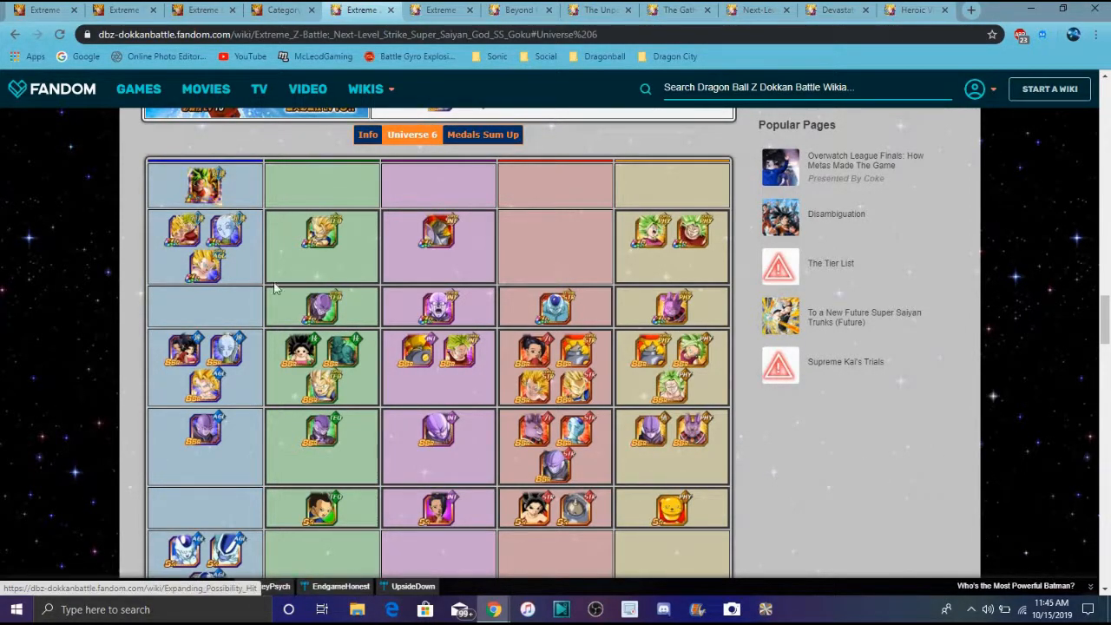
pyautogui.moveTo(343, 324)
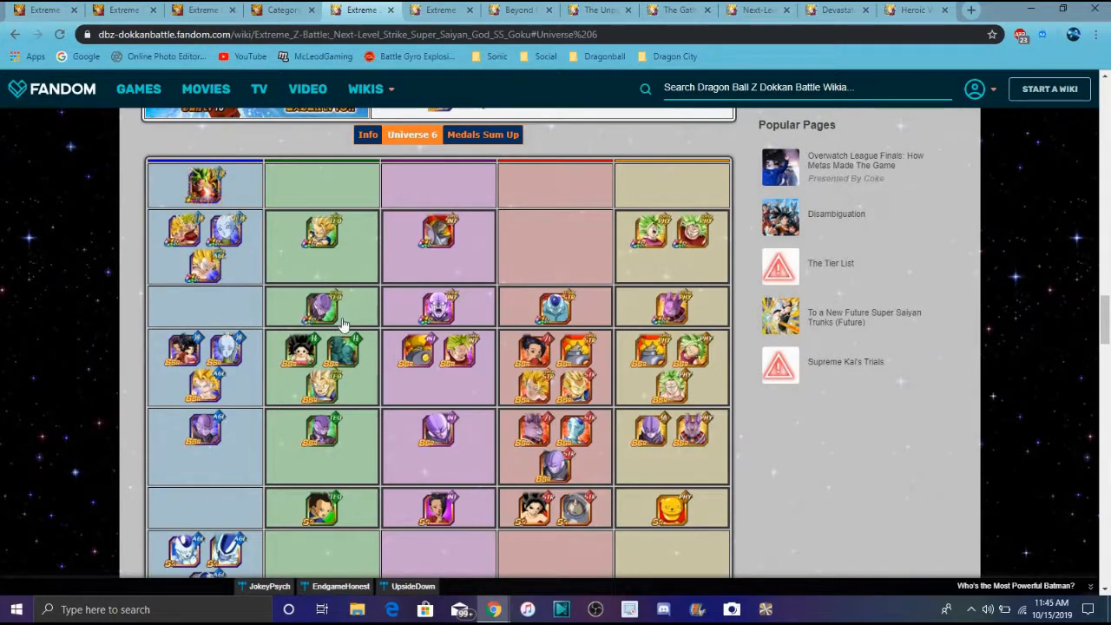
pyautogui.moveTo(468, 479)
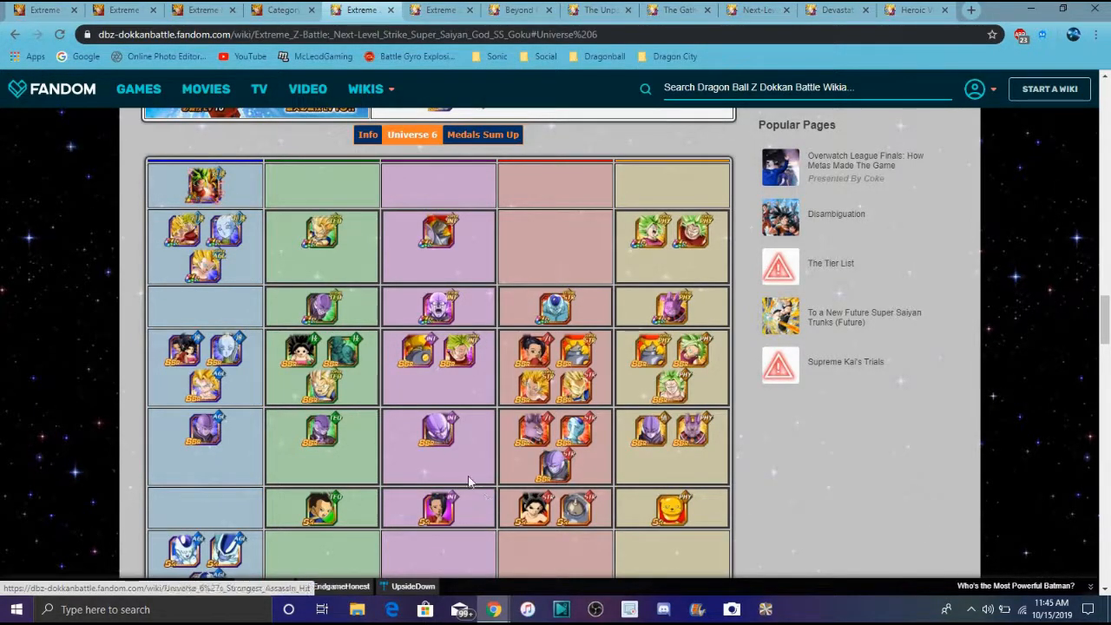
# Step: Review the Goku event's Universe 6 category cards, ending on the Gotenks event tab
pyautogui.scroll(-3)
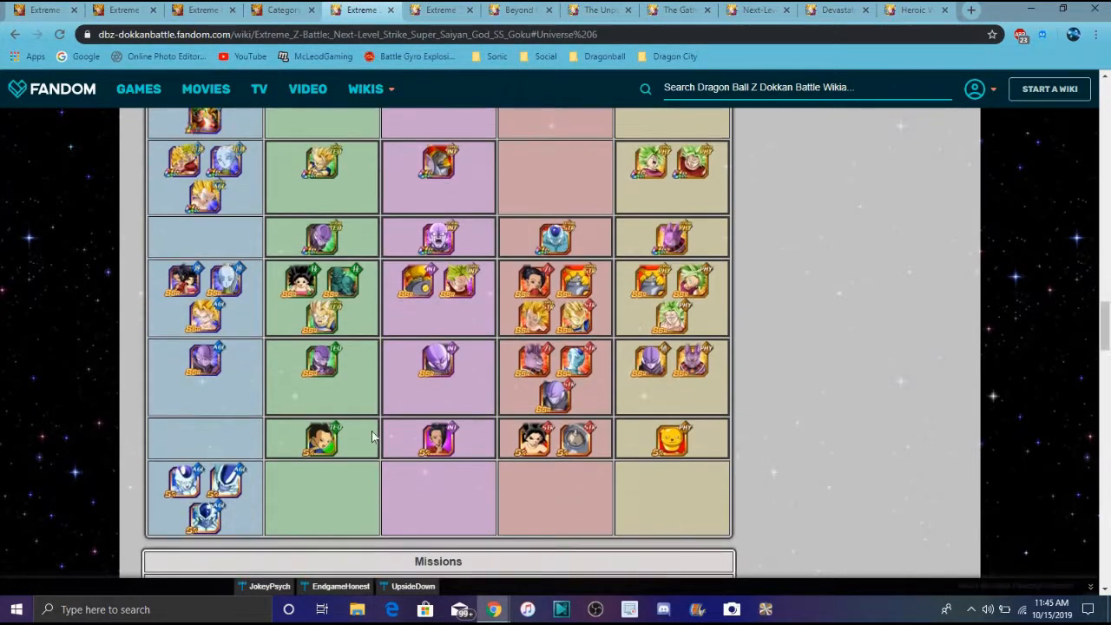
pyautogui.moveTo(299, 157)
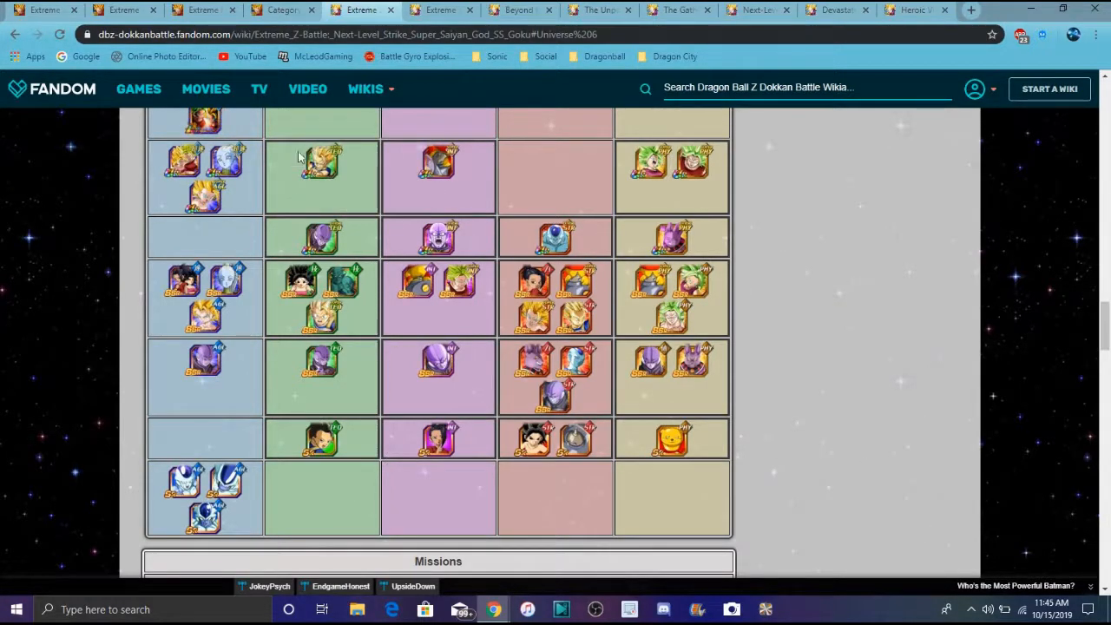
pyautogui.moveTo(834, 339)
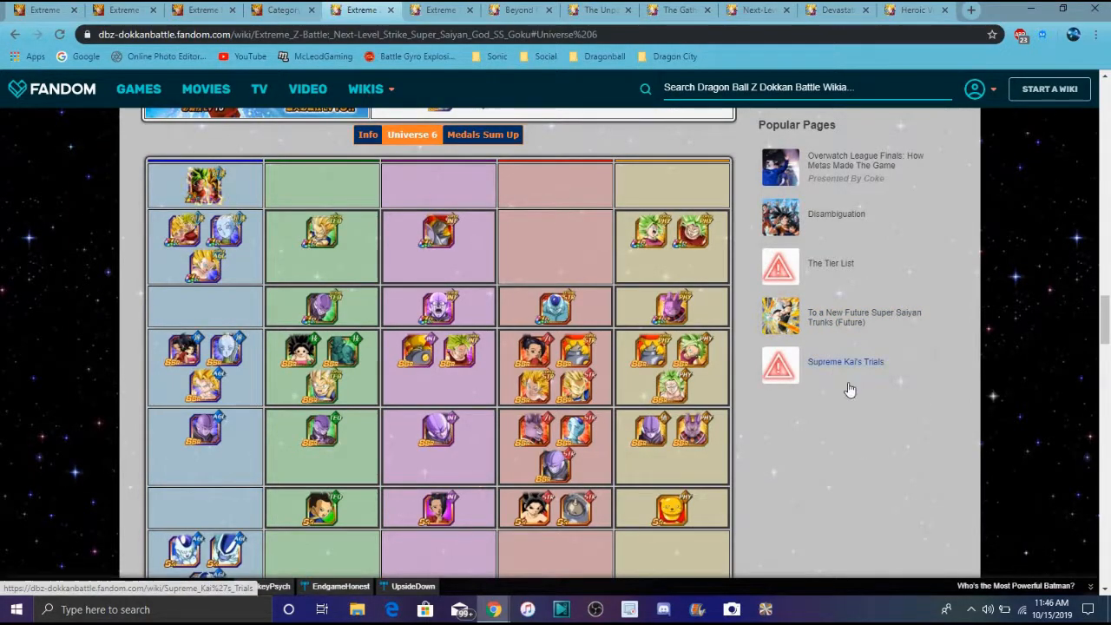
pyautogui.scroll(-3)
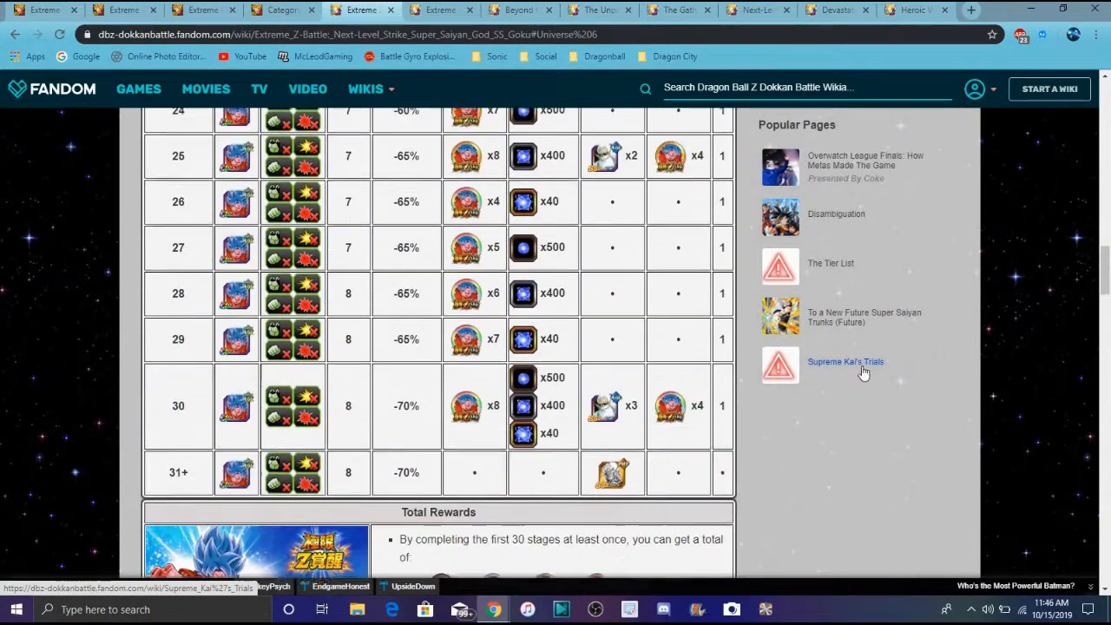
pyautogui.scroll(3)
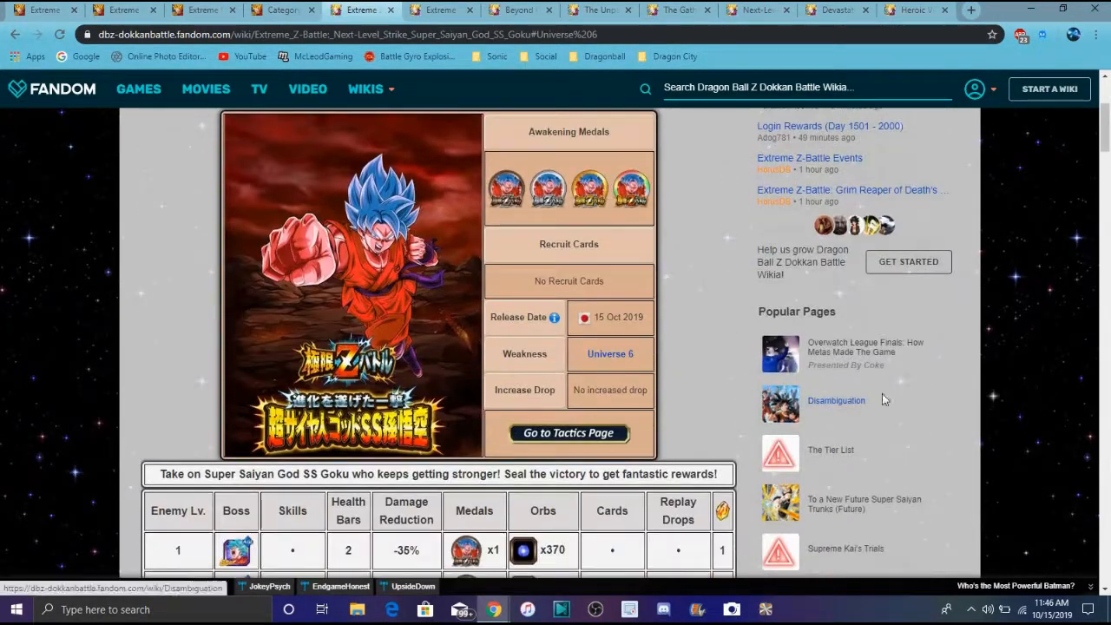
pyautogui.scroll(-3)
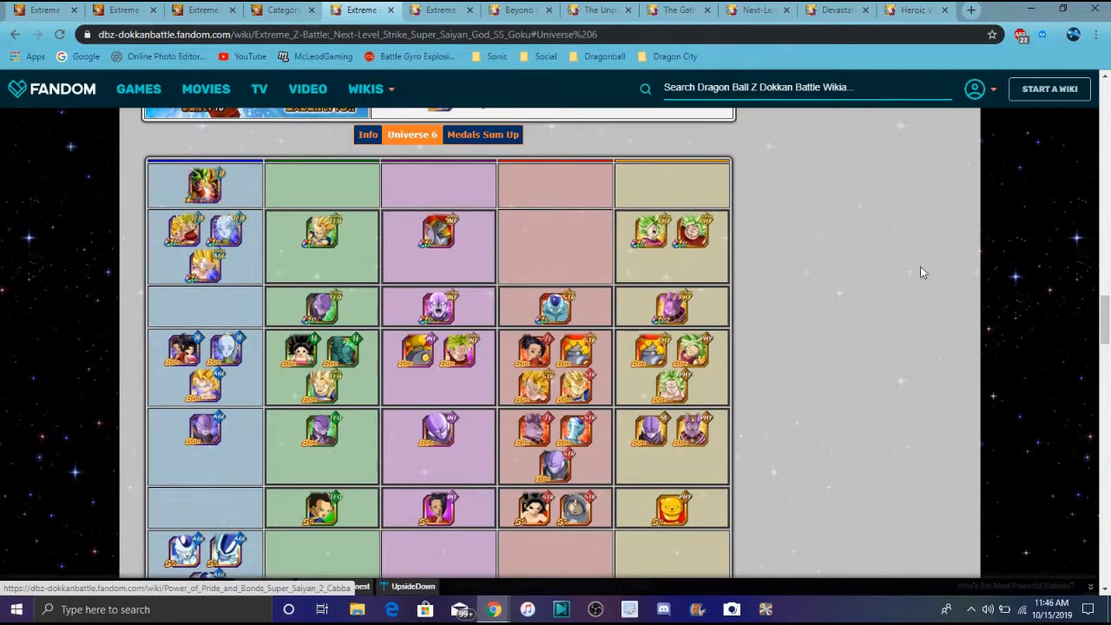
pyautogui.scroll(-3)
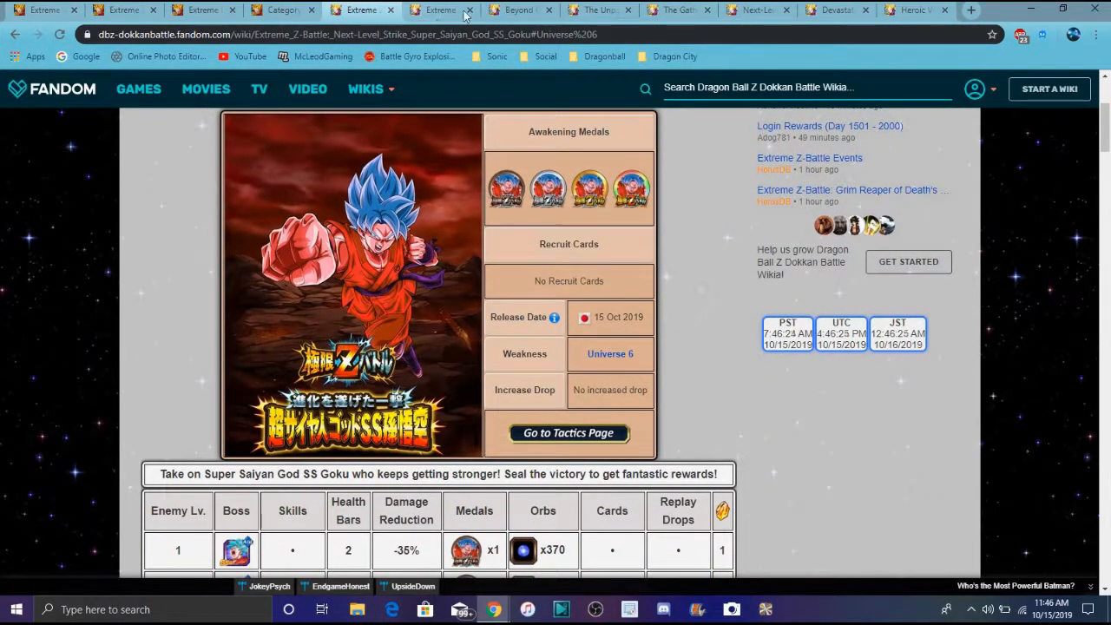
pyautogui.click(441, 9)
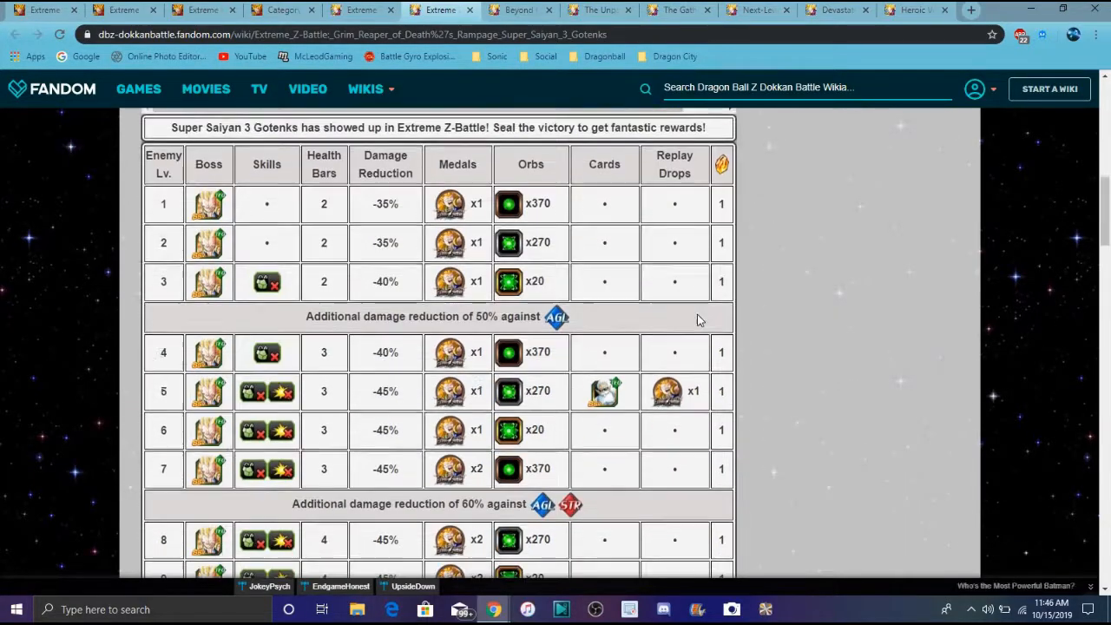
# Step: Show the Super Saiyan 3 Gotenks event's Youth category cards
pyautogui.scroll(-3)
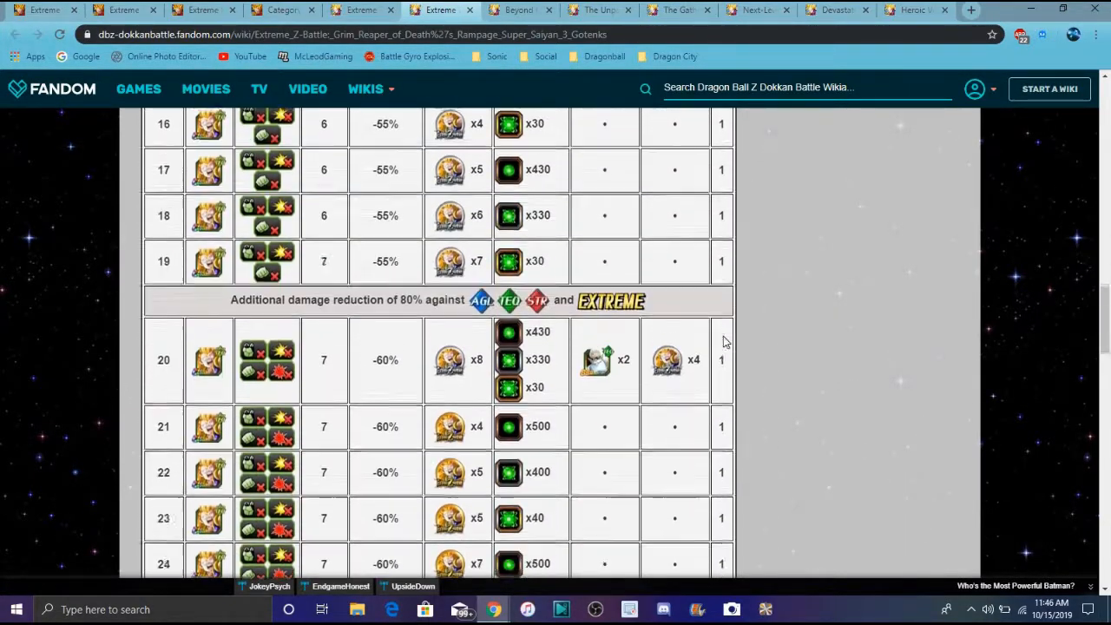
pyautogui.scroll(-3)
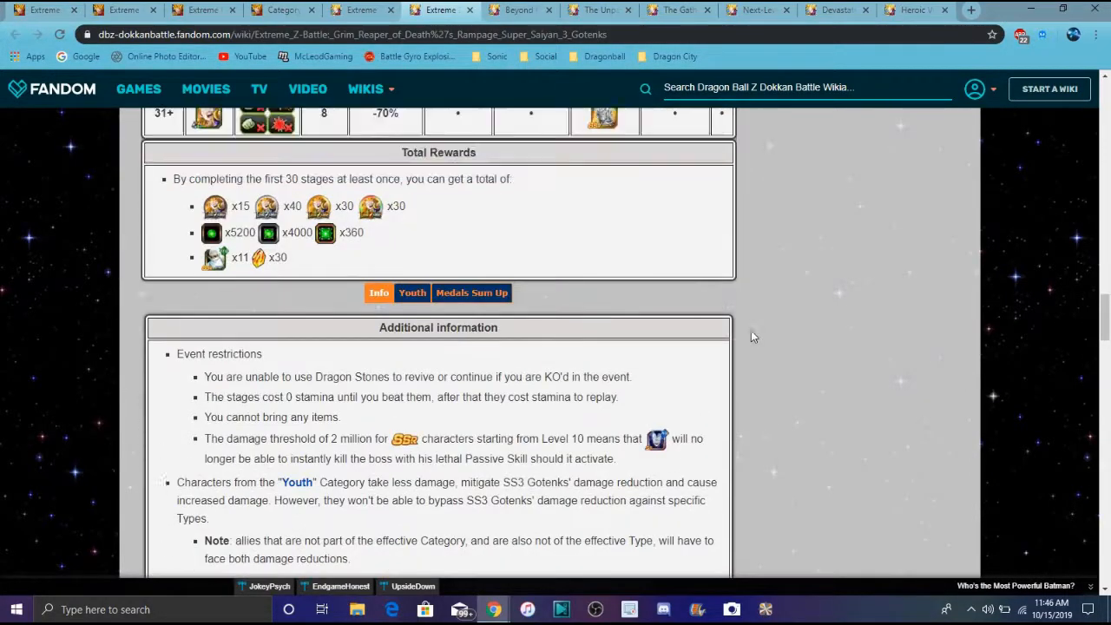
pyautogui.click(471, 292)
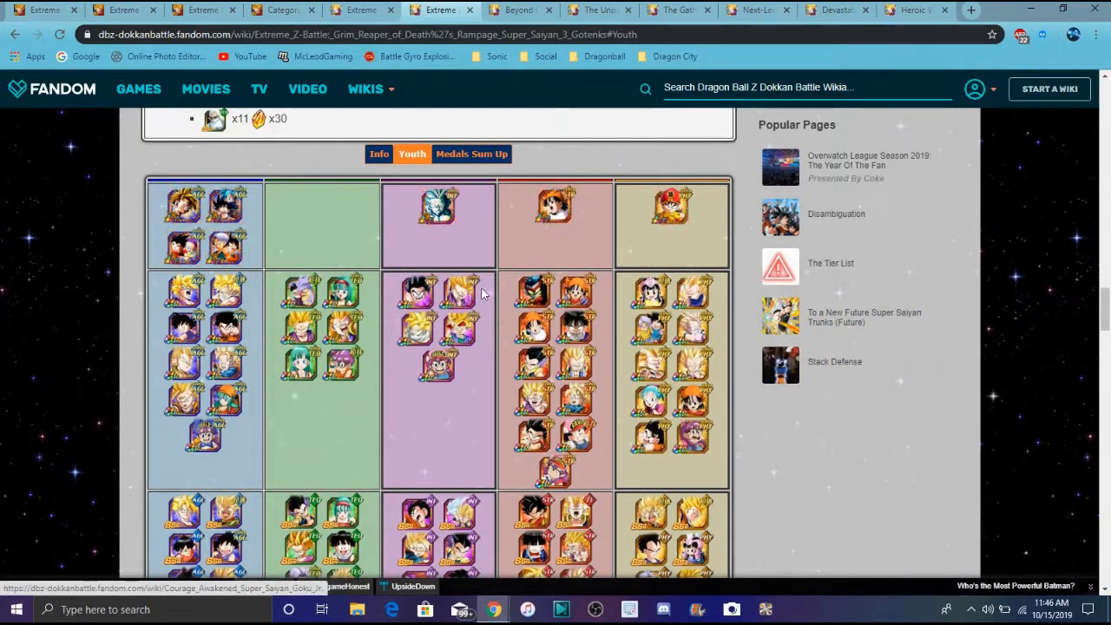
# Step: Review the Gotenks event's Medals Sum Up totals, then move to the next tab
pyautogui.click(471, 154)
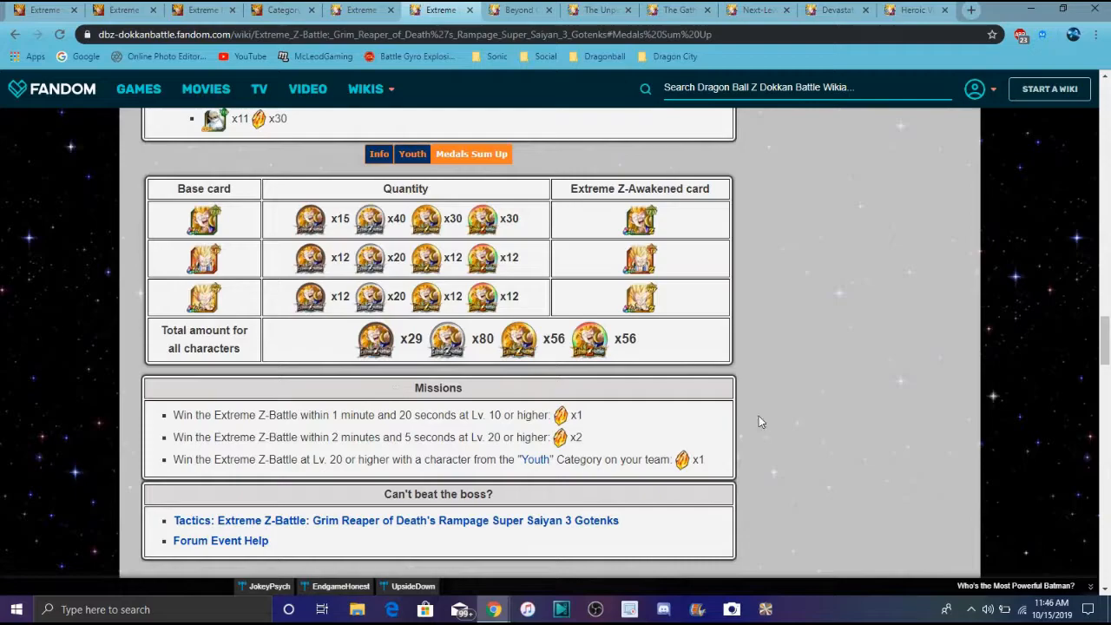
pyautogui.moveTo(838, 445)
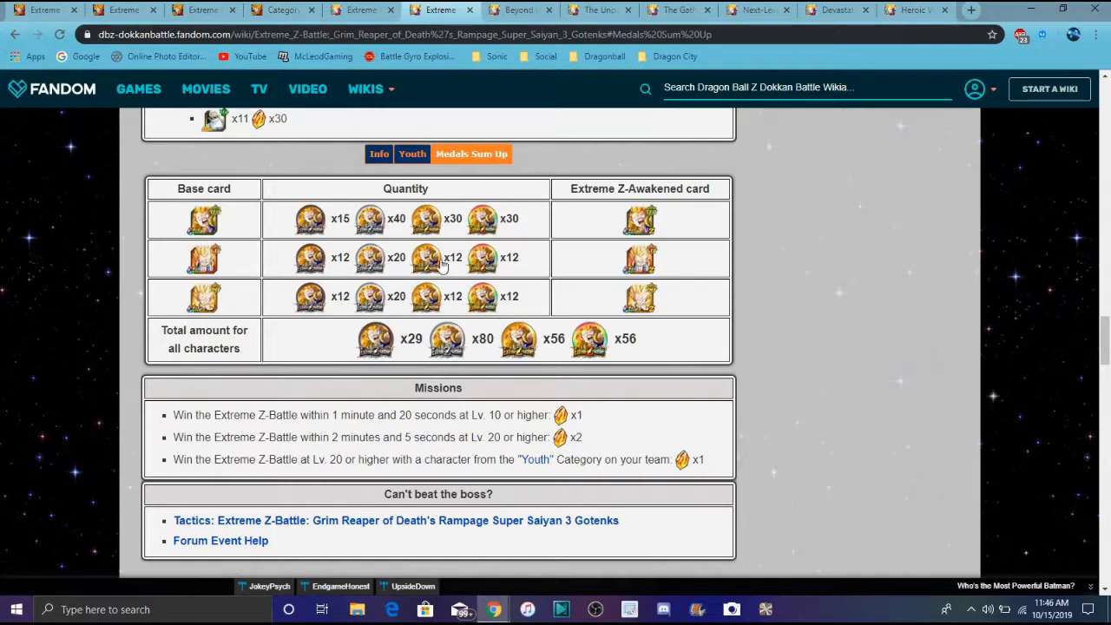
pyautogui.moveTo(816, 582)
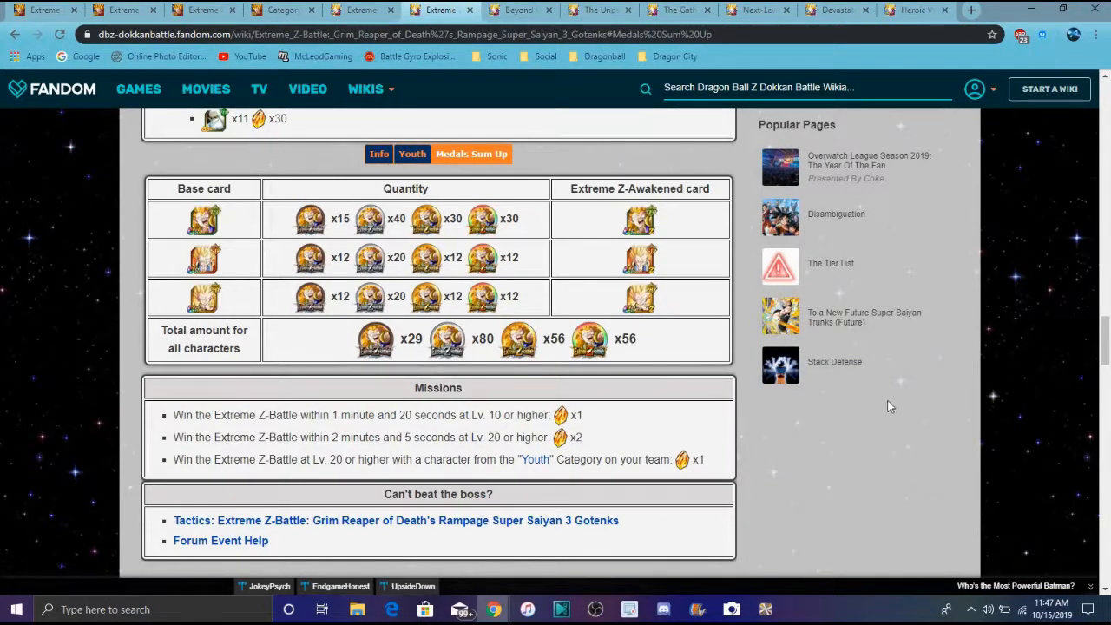
pyautogui.scroll(-3)
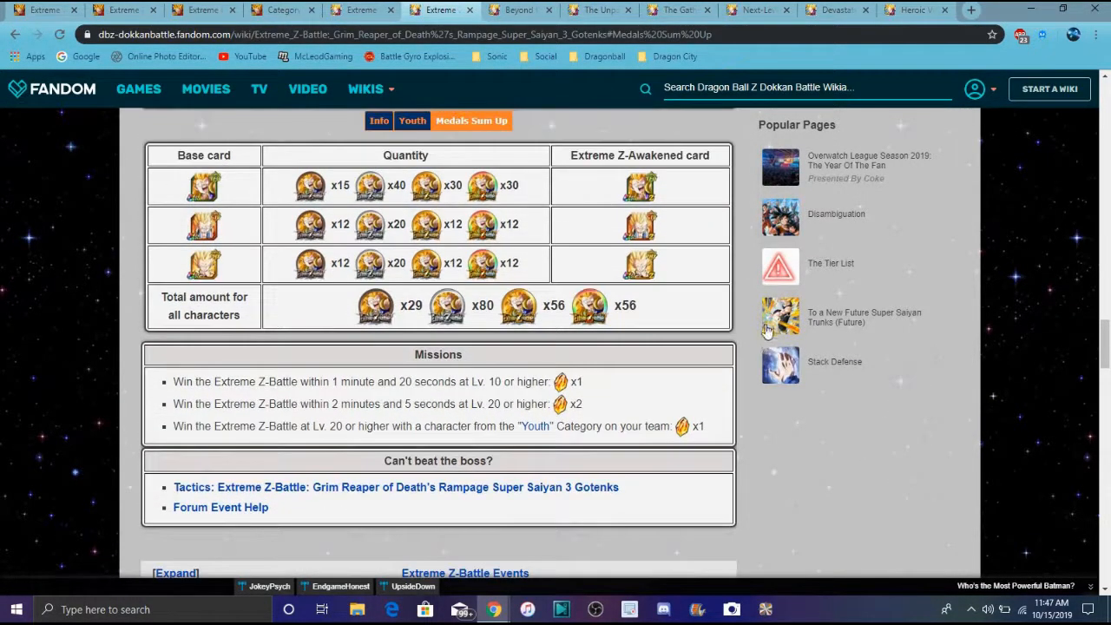
pyautogui.scroll(-3)
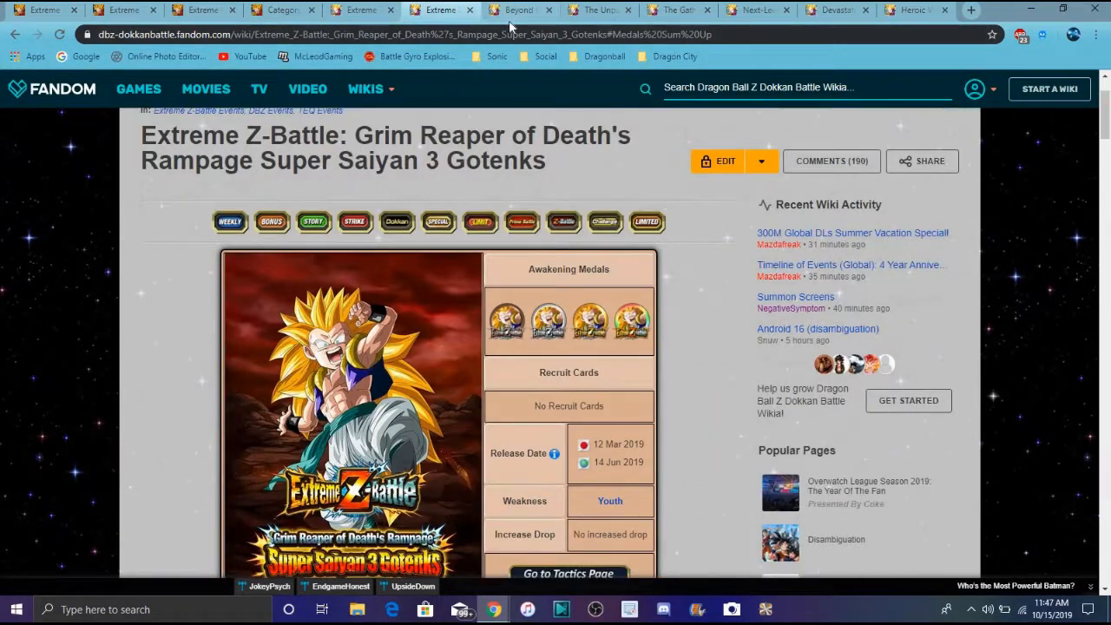
pyautogui.click(515, 10)
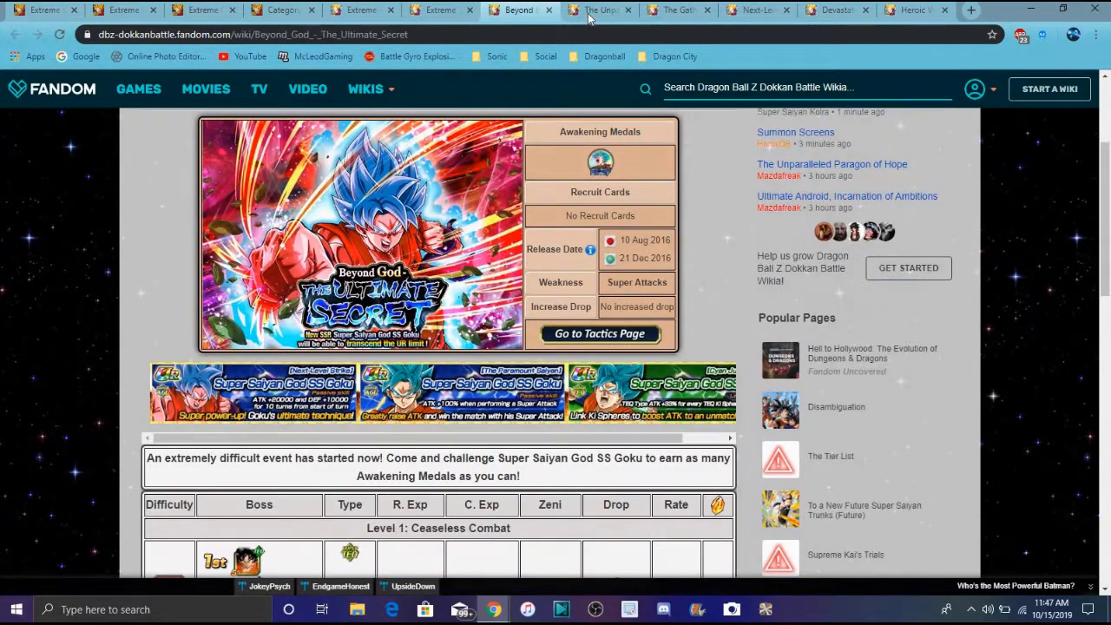
# Step: Scroll The Gathering of Universe 6's Warriors stage table down to its medal totals
pyautogui.click(596, 9)
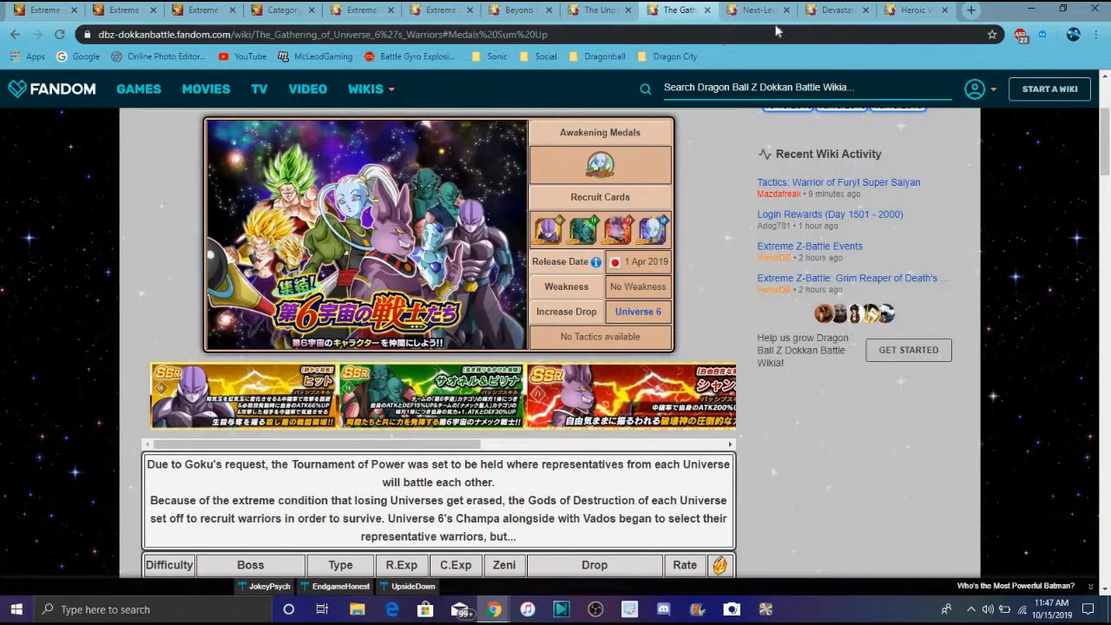
pyautogui.scroll(-3)
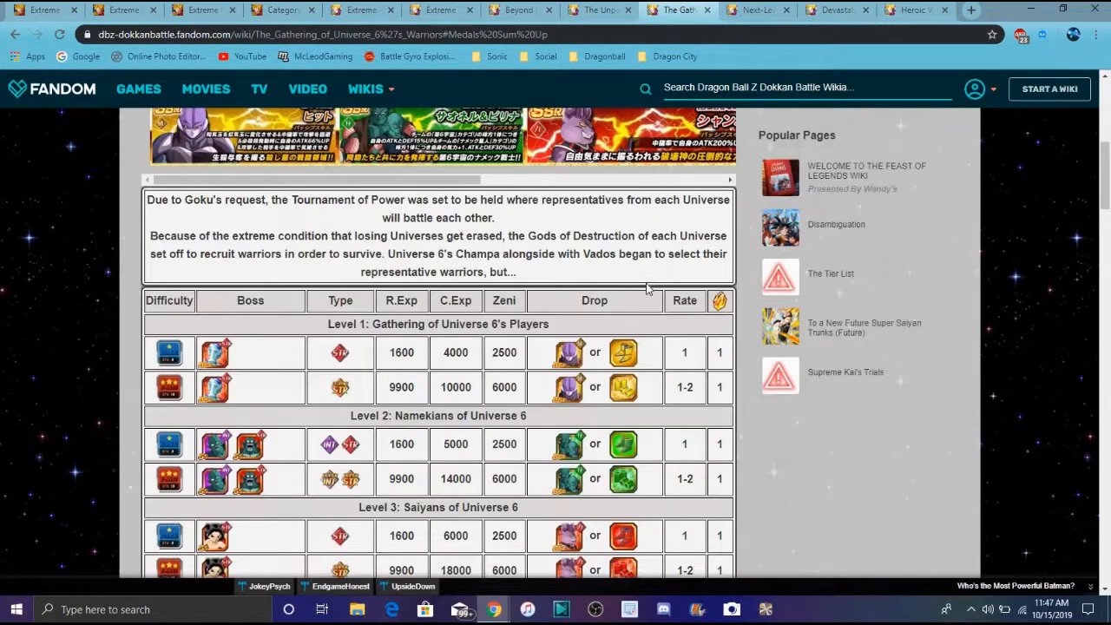
pyautogui.scroll(-3)
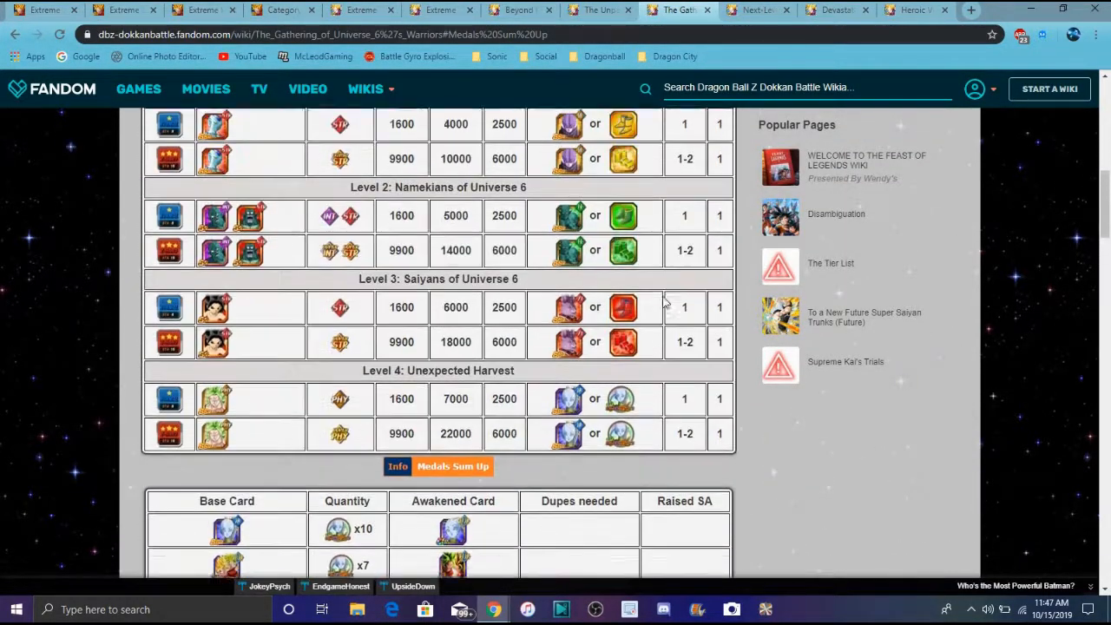
pyautogui.scroll(-3)
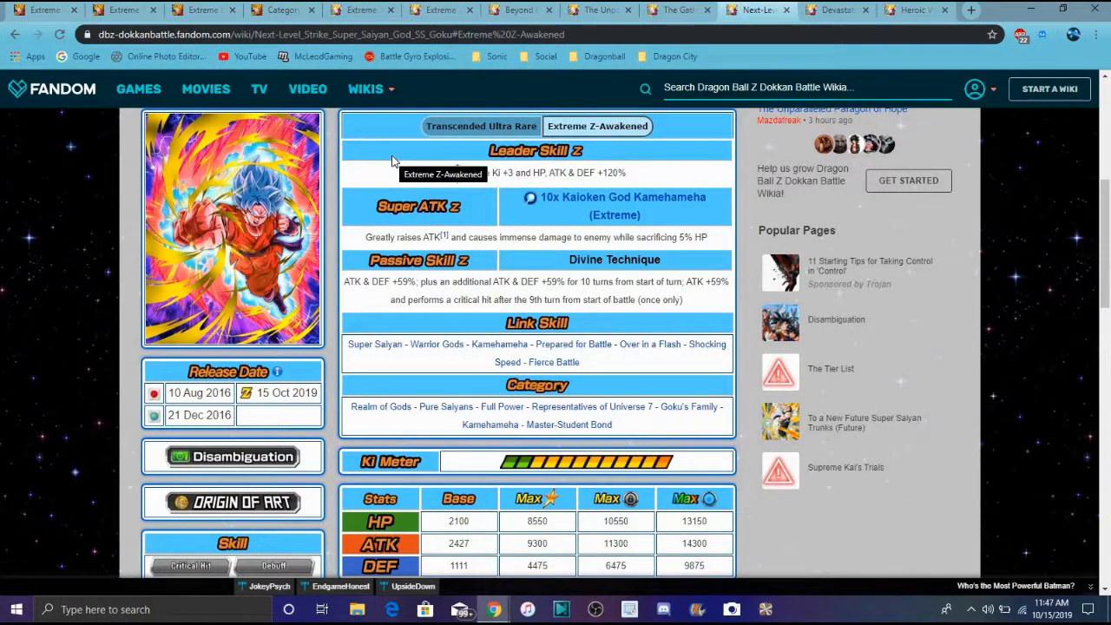
pyautogui.moveTo(797, 146)
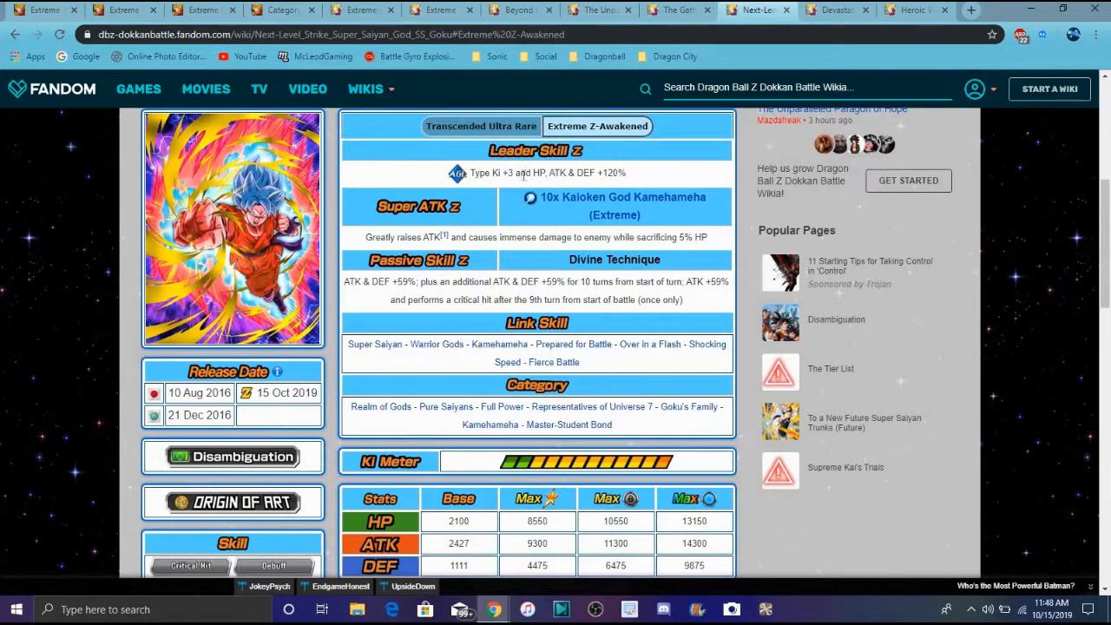
pyautogui.moveTo(761, 374)
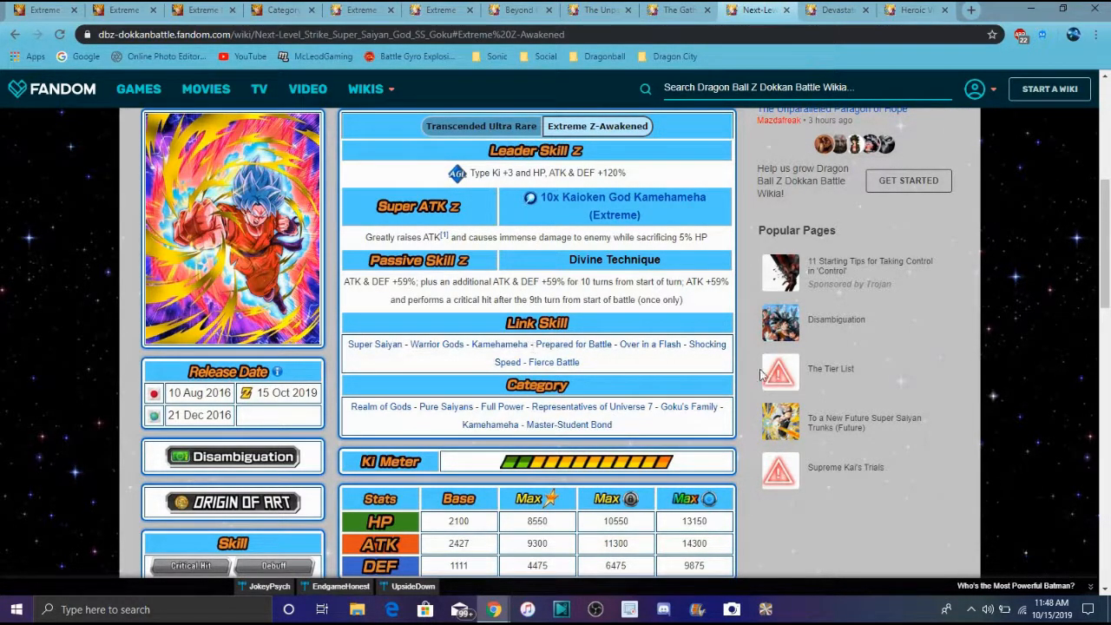
pyautogui.moveTo(937, 317)
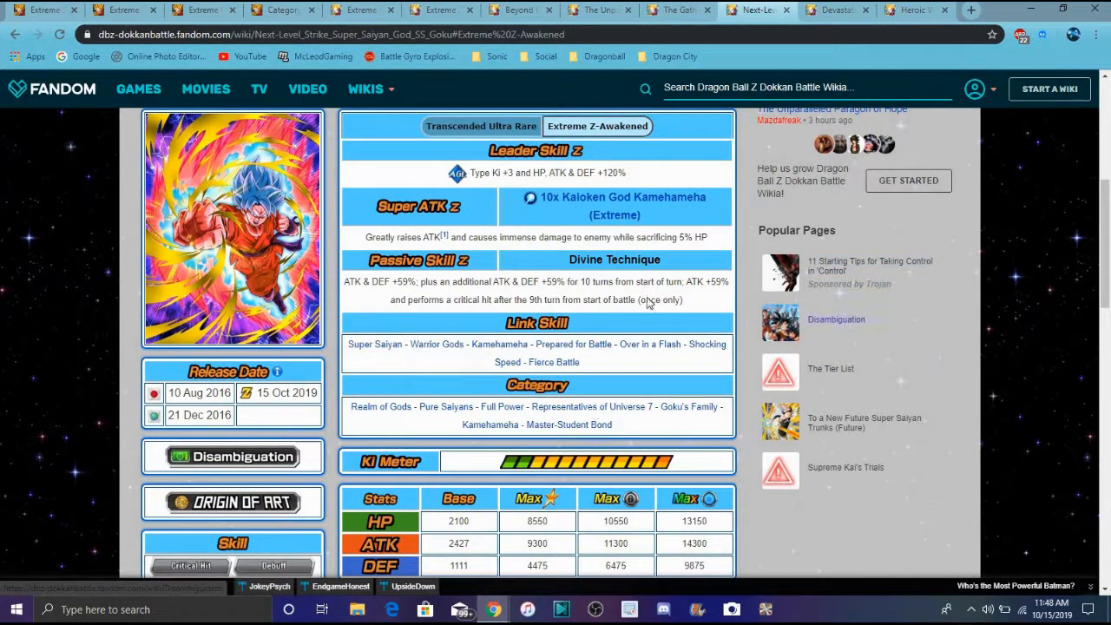
# Step: View the Devastating Fusion Power Super Saiyan Gotenks card page
pyautogui.click(835, 11)
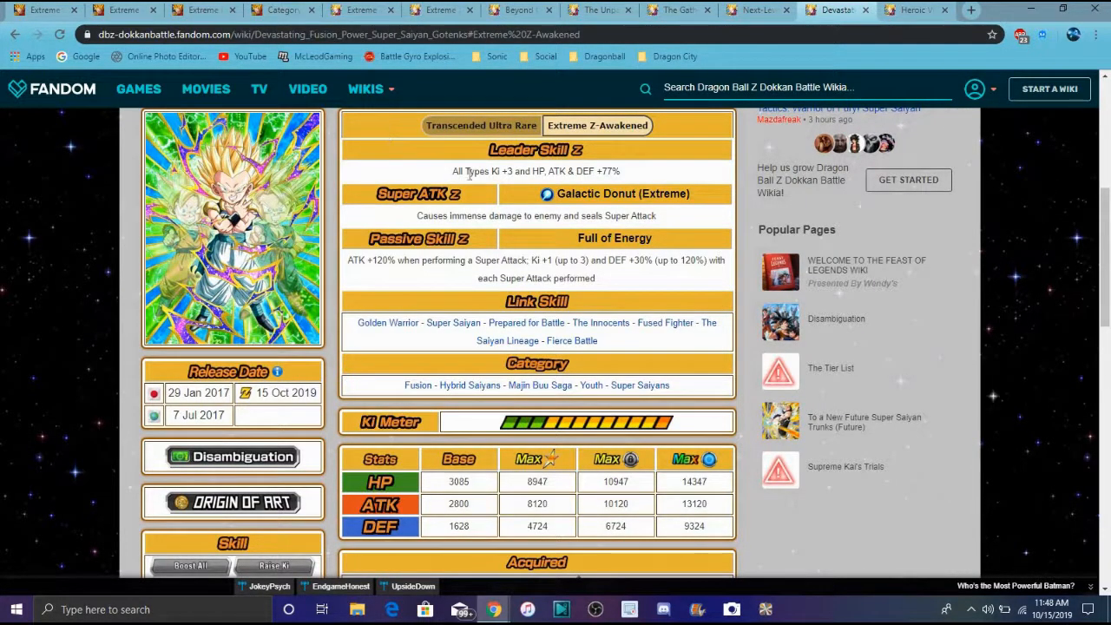
pyautogui.moveTo(461, 305)
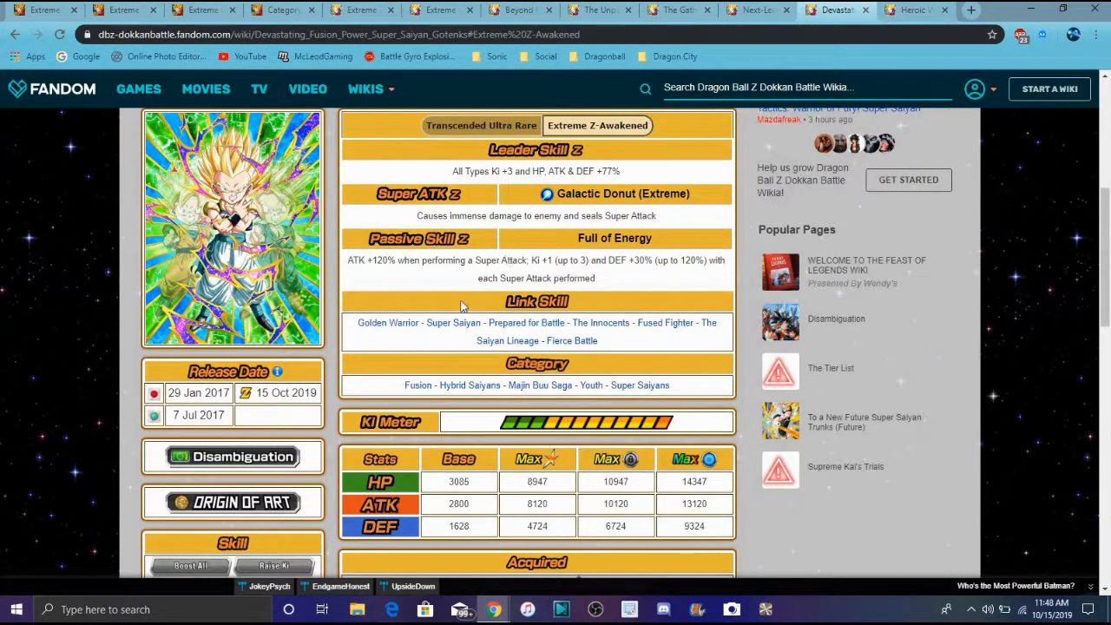
pyautogui.moveTo(603, 217)
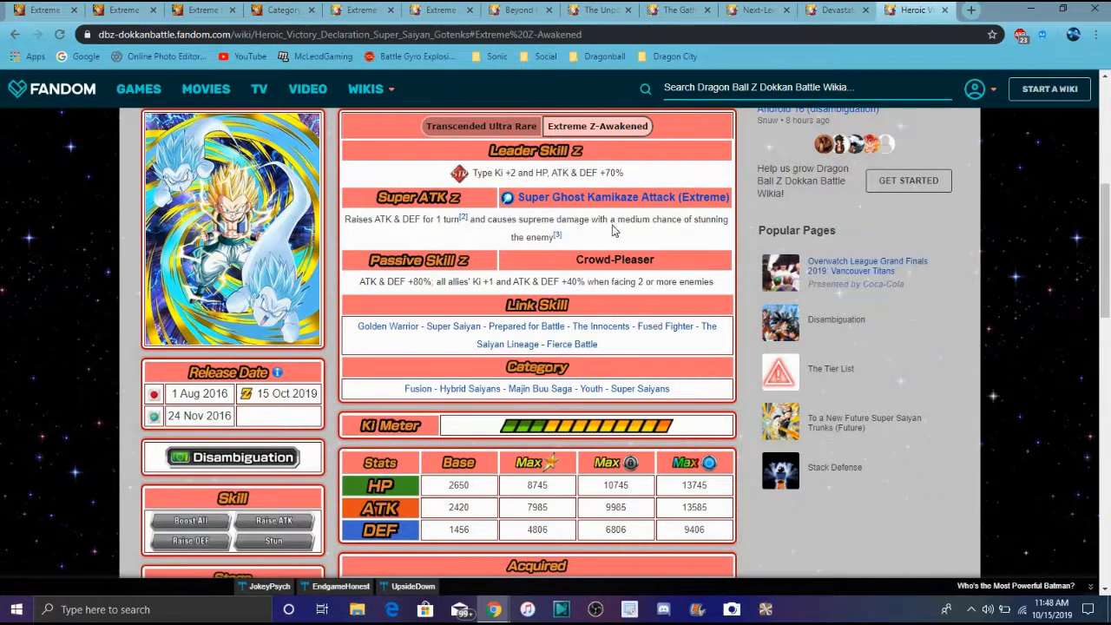
pyautogui.moveTo(460, 230)
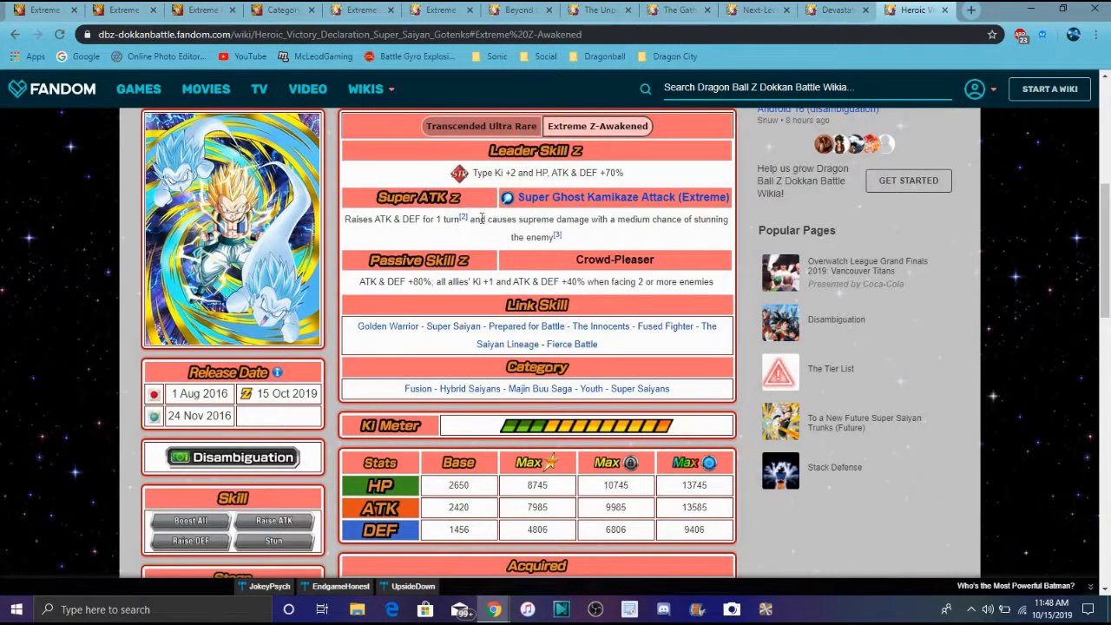
pyautogui.moveTo(634, 304)
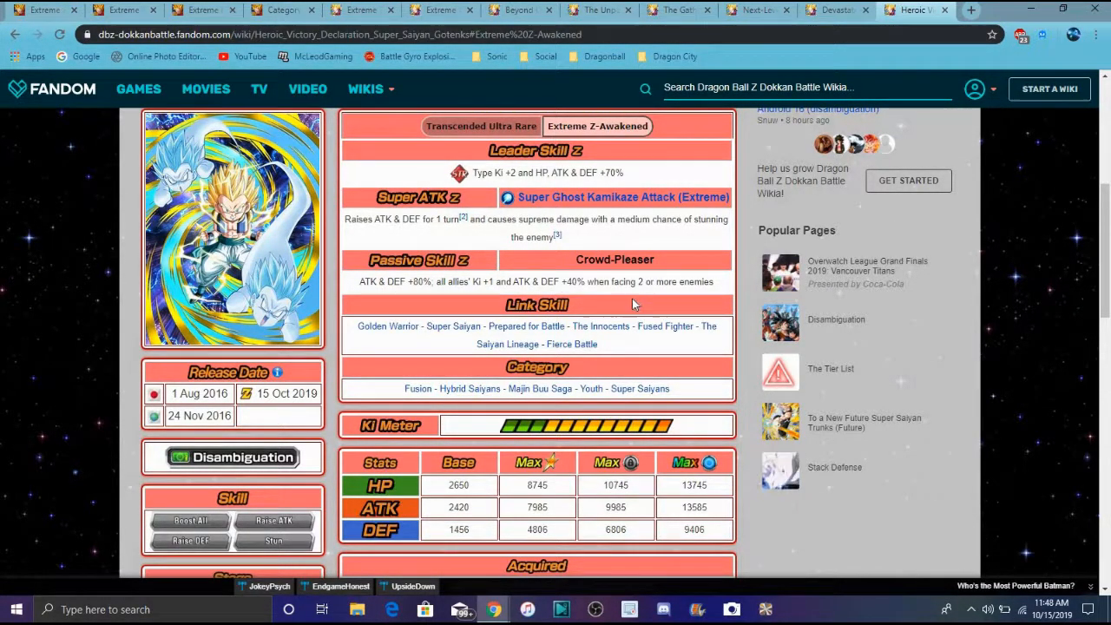
pyautogui.moveTo(416, 293)
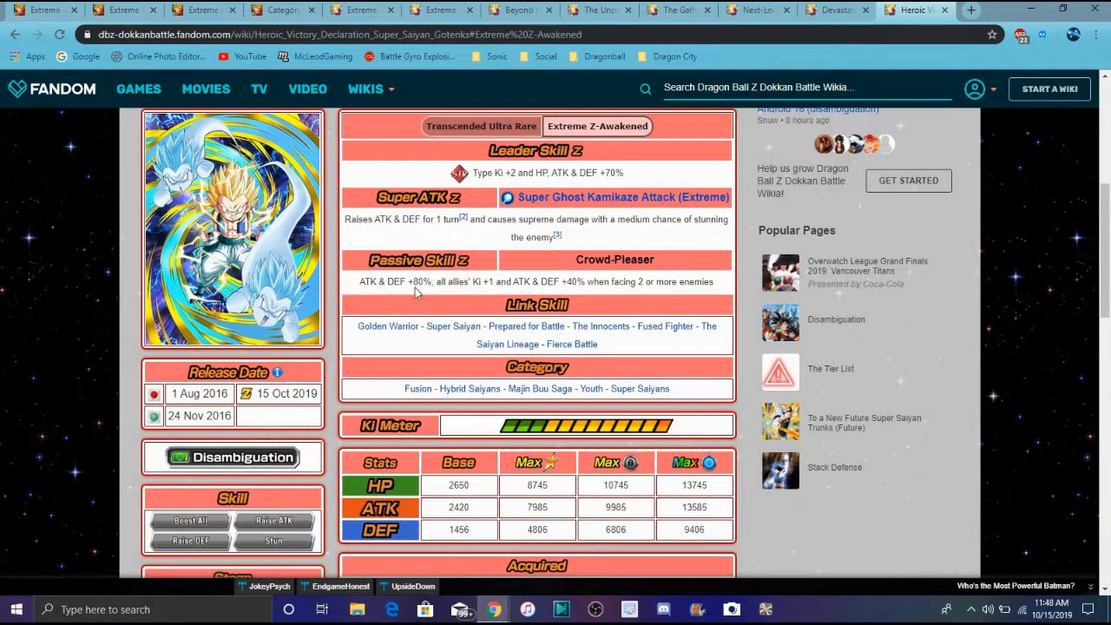
pyautogui.moveTo(781, 252)
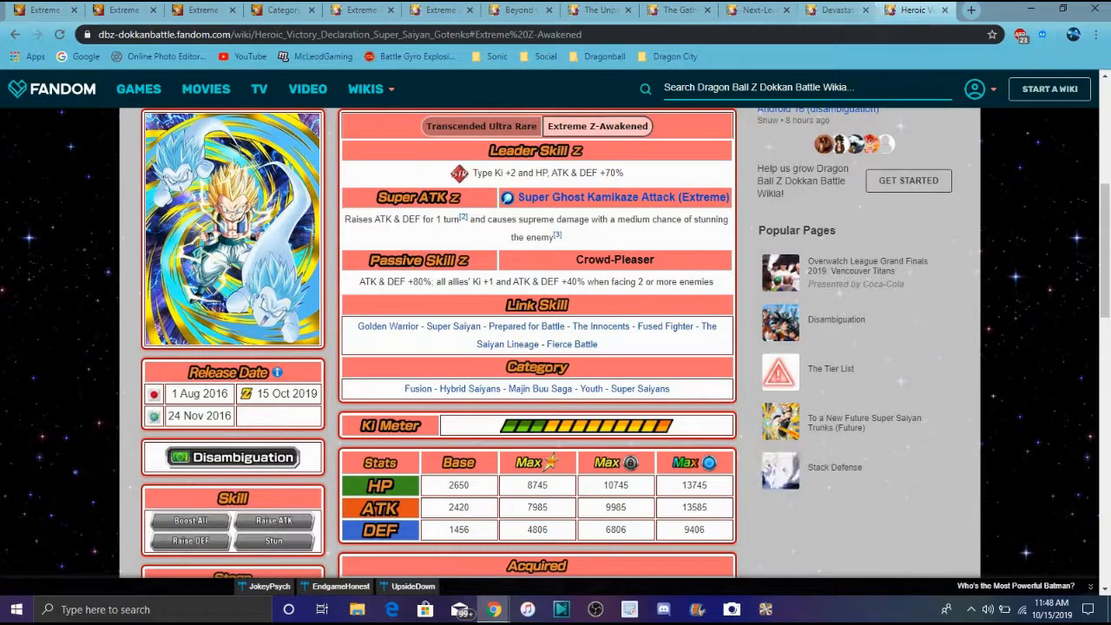
pyautogui.moveTo(832, 28)
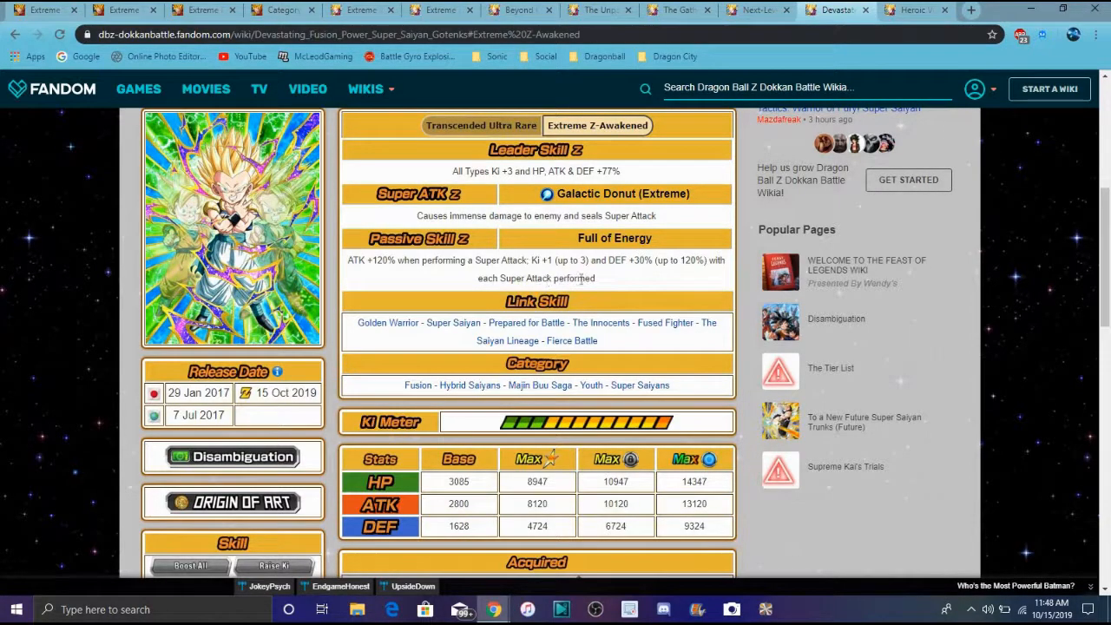
pyautogui.moveTo(547, 340)
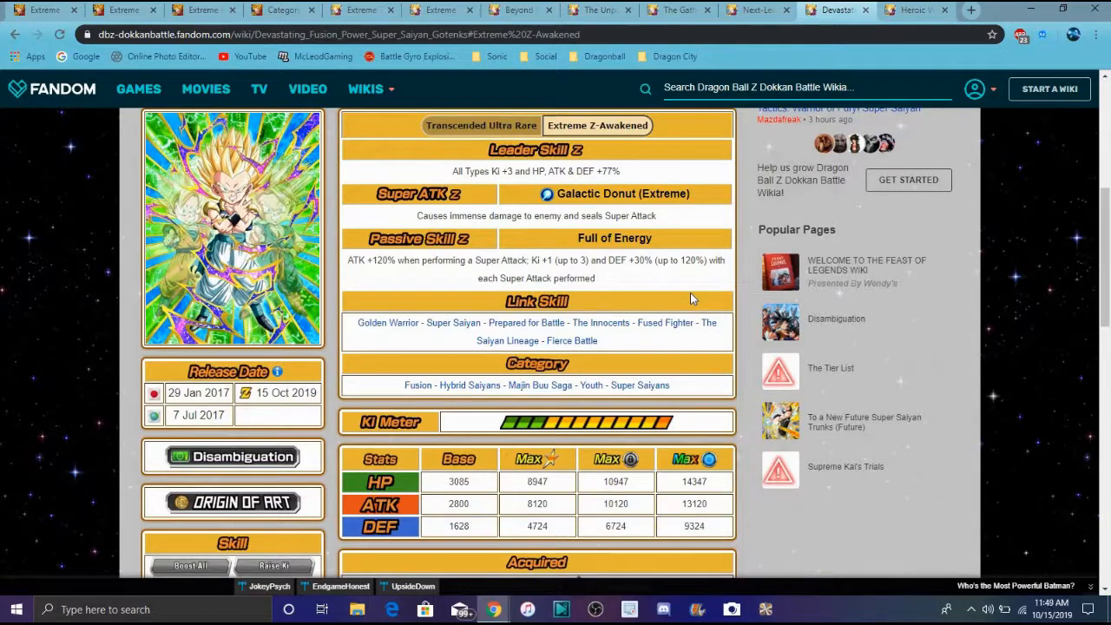
pyautogui.moveTo(672, 271)
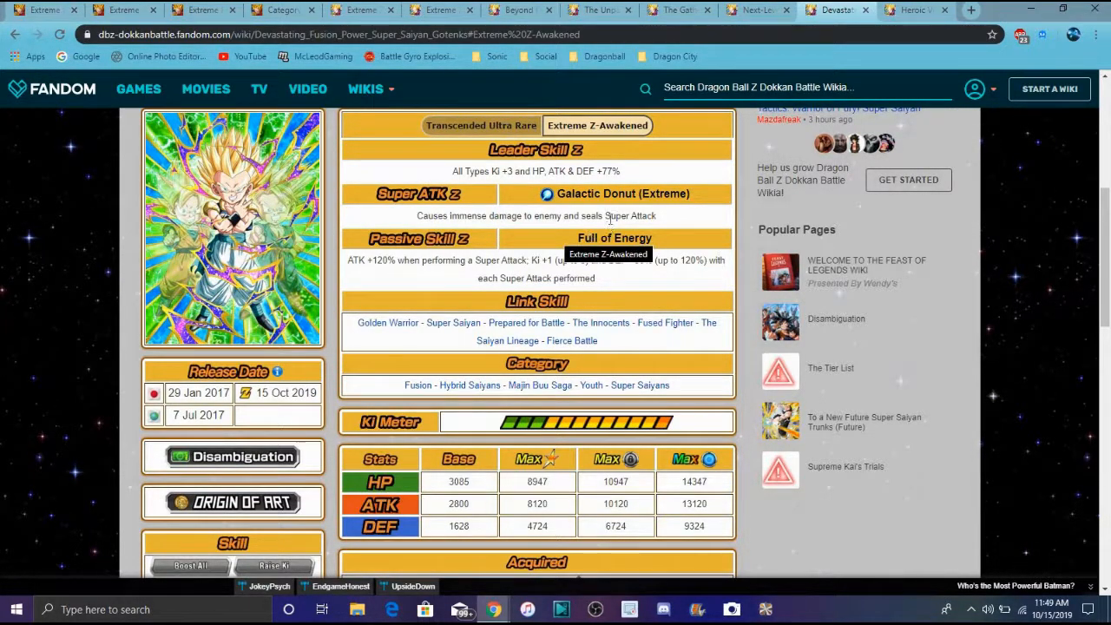
pyautogui.moveTo(888, 53)
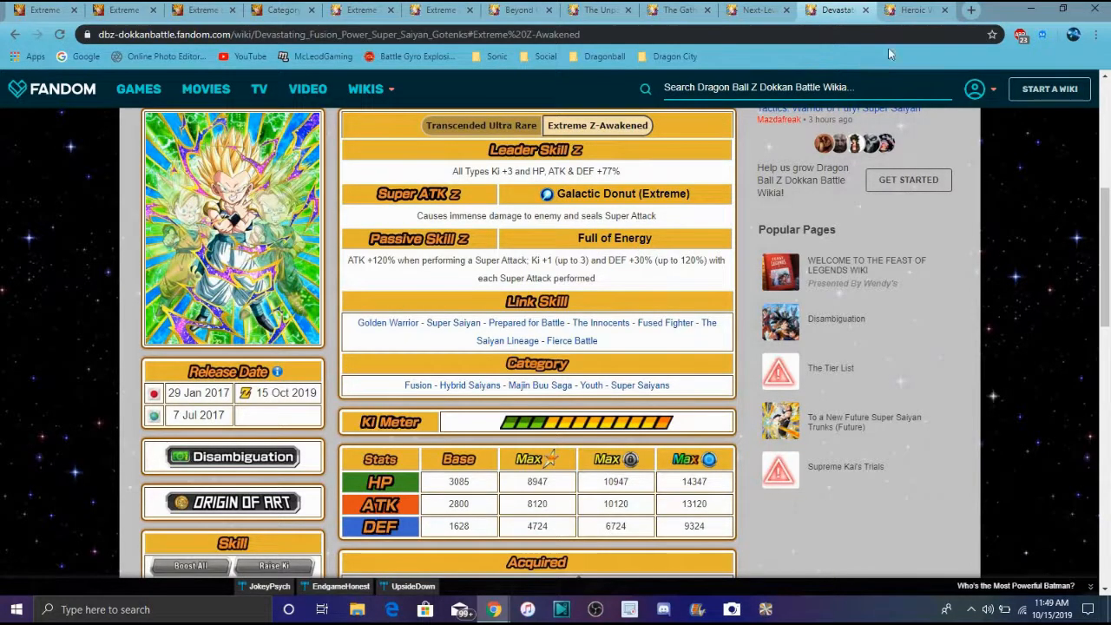
# Step: Revisit the Gotenks, Goku and event tabs, ending on the Grim Reaper Gotenks event page
pyautogui.click(925, 10)
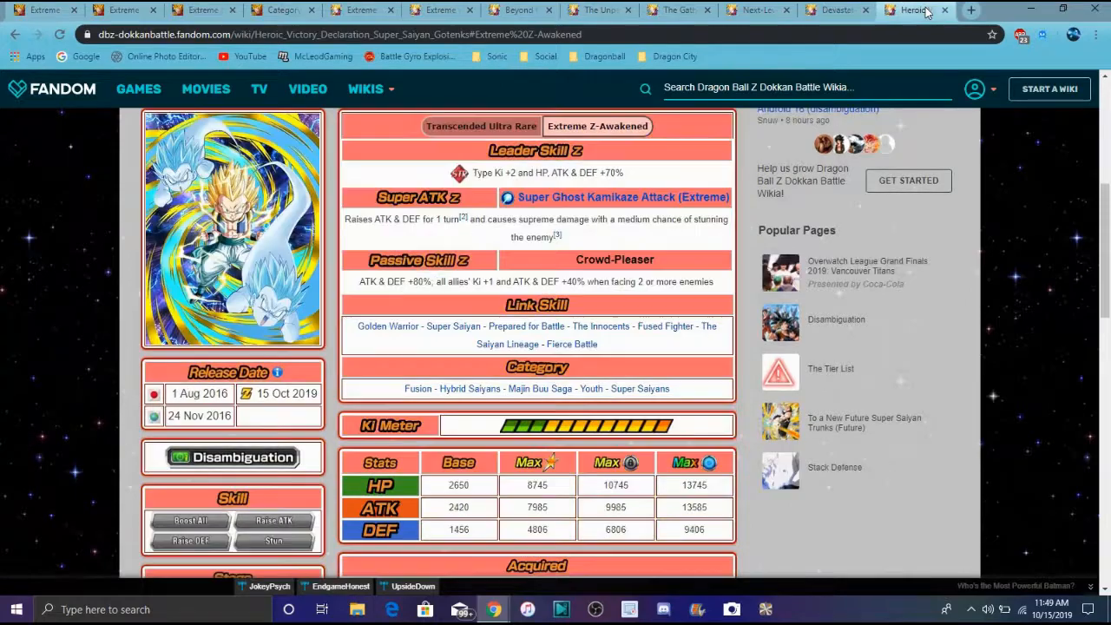
pyautogui.click(841, 10)
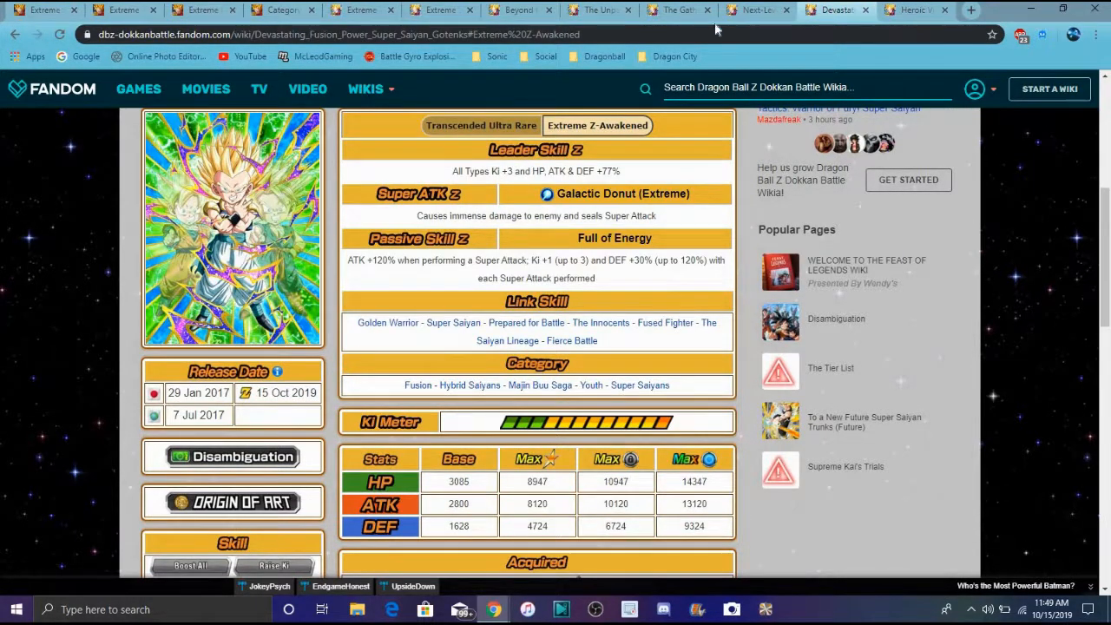
pyautogui.click(772, 10)
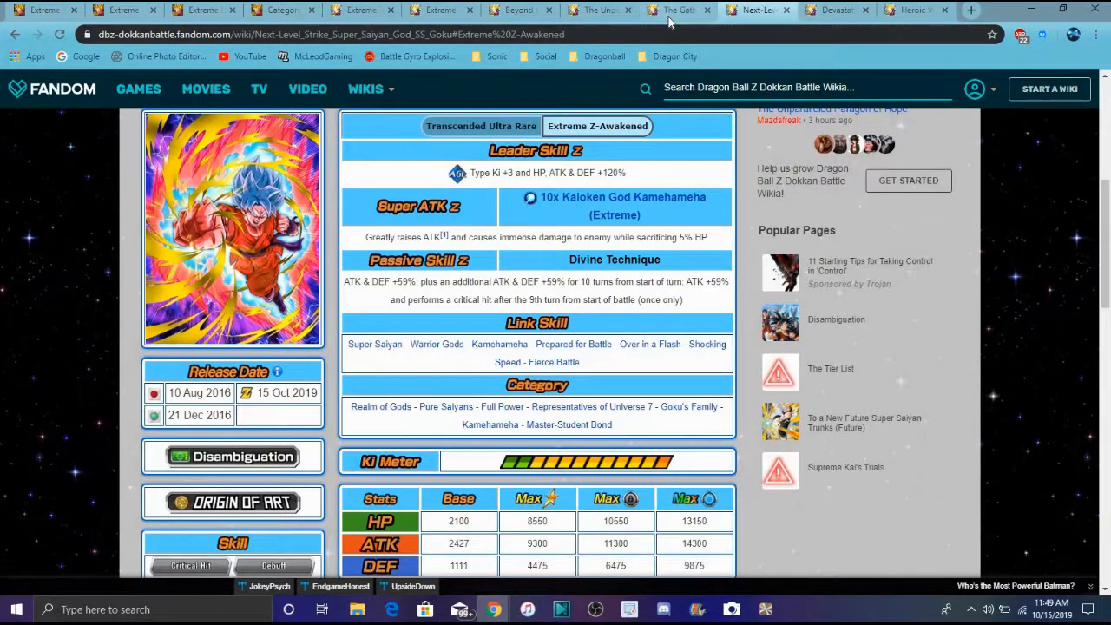
pyautogui.moveTo(323, 295)
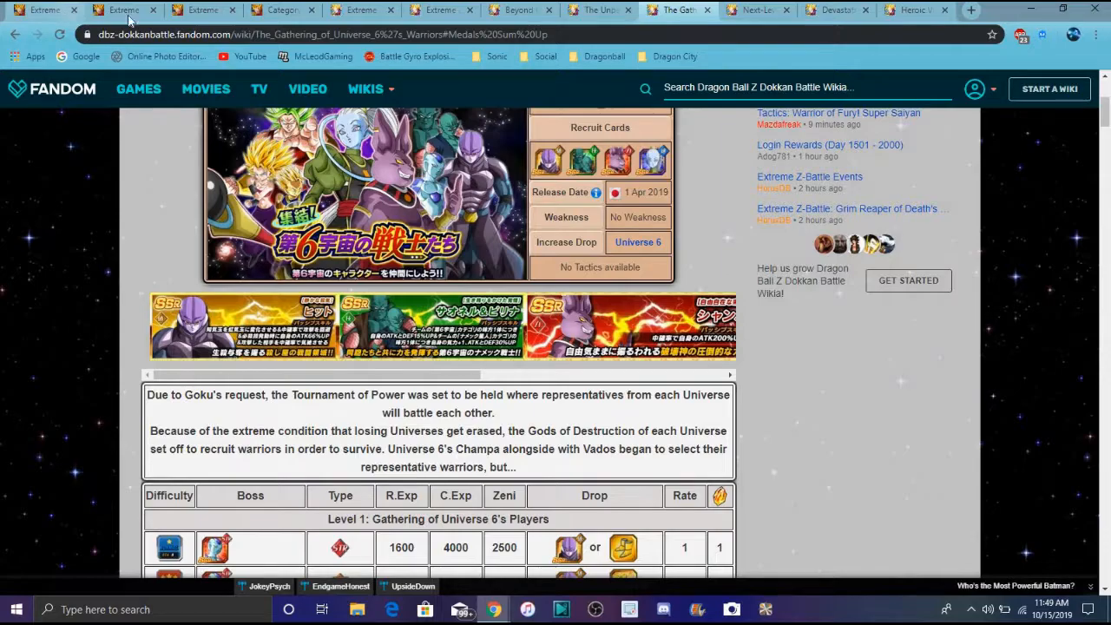
pyautogui.click(522, 10)
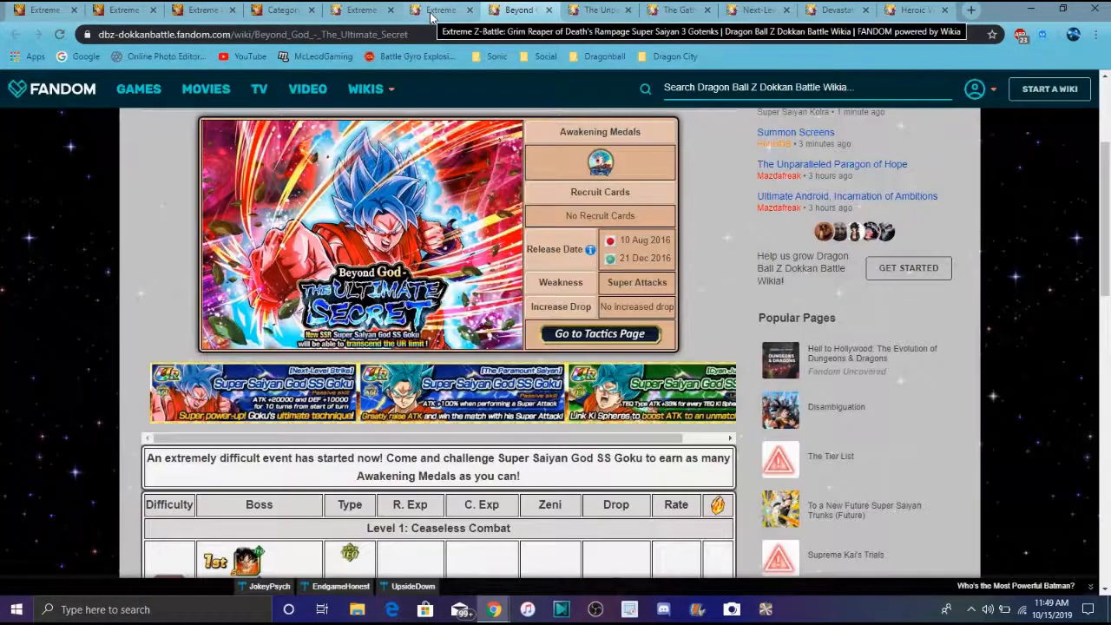
pyautogui.click(441, 9)
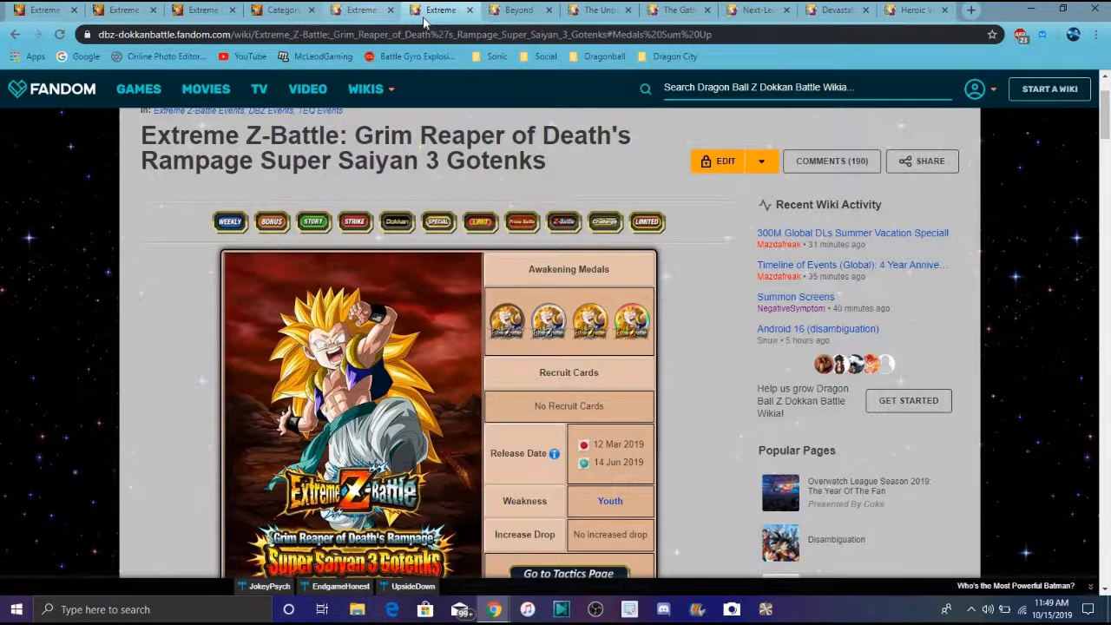